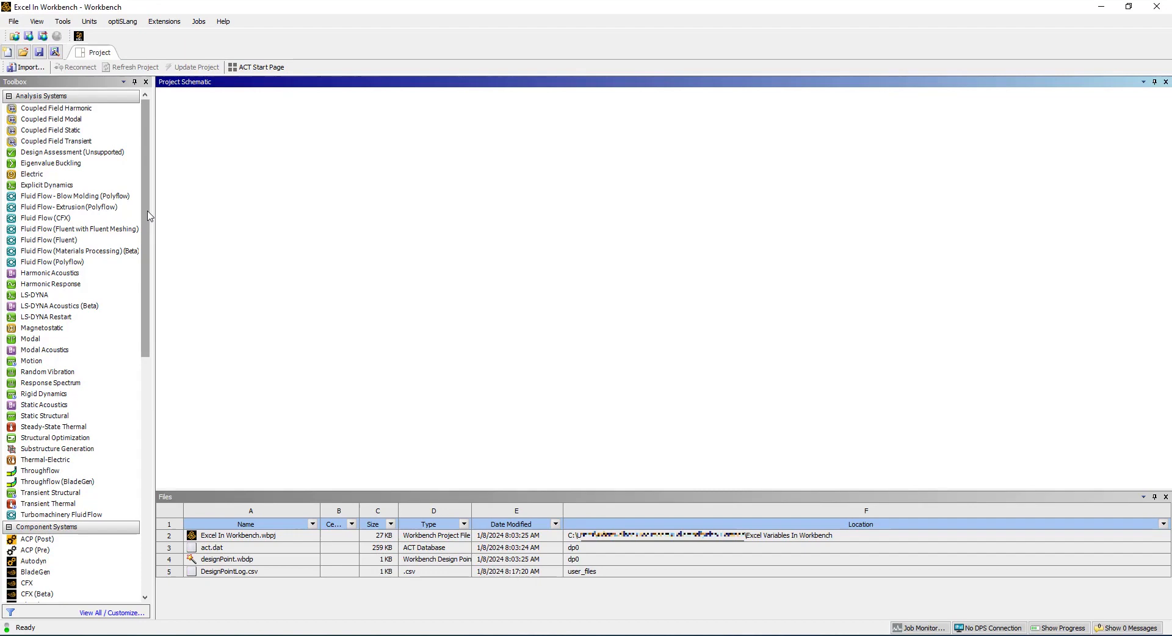
- Add a Microsoft Office Excel component system from the Toolbox to the project schematic
{"action": "scroll", "scroll_direction": "down", "scroll_amount": 3}
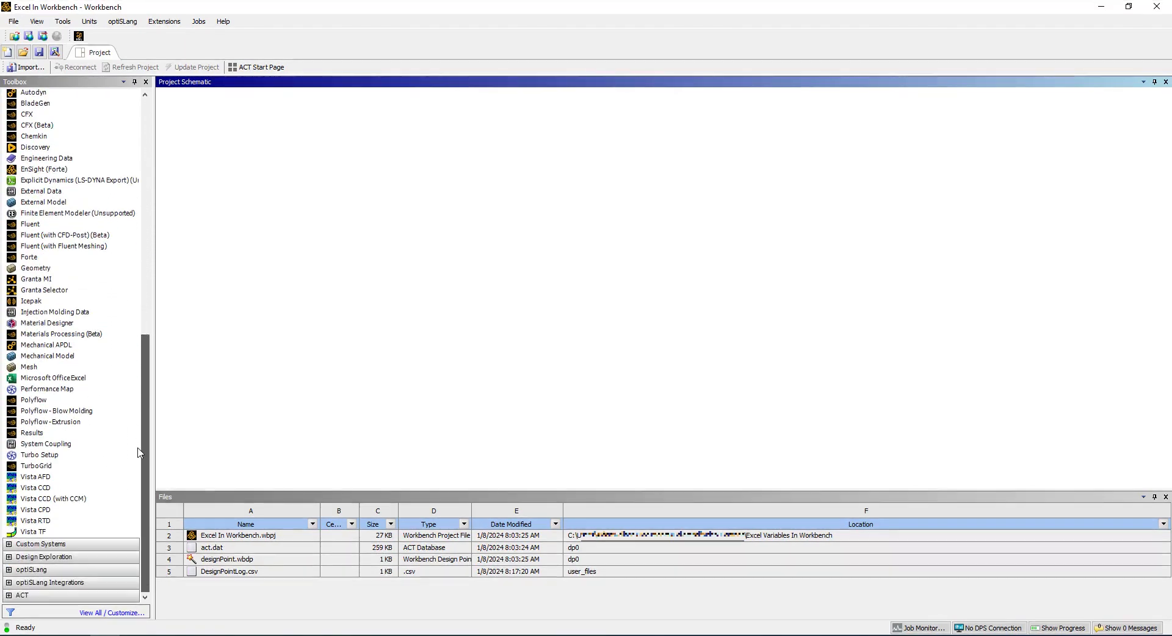
{"action": "left_click", "coordinate": [52, 377]}
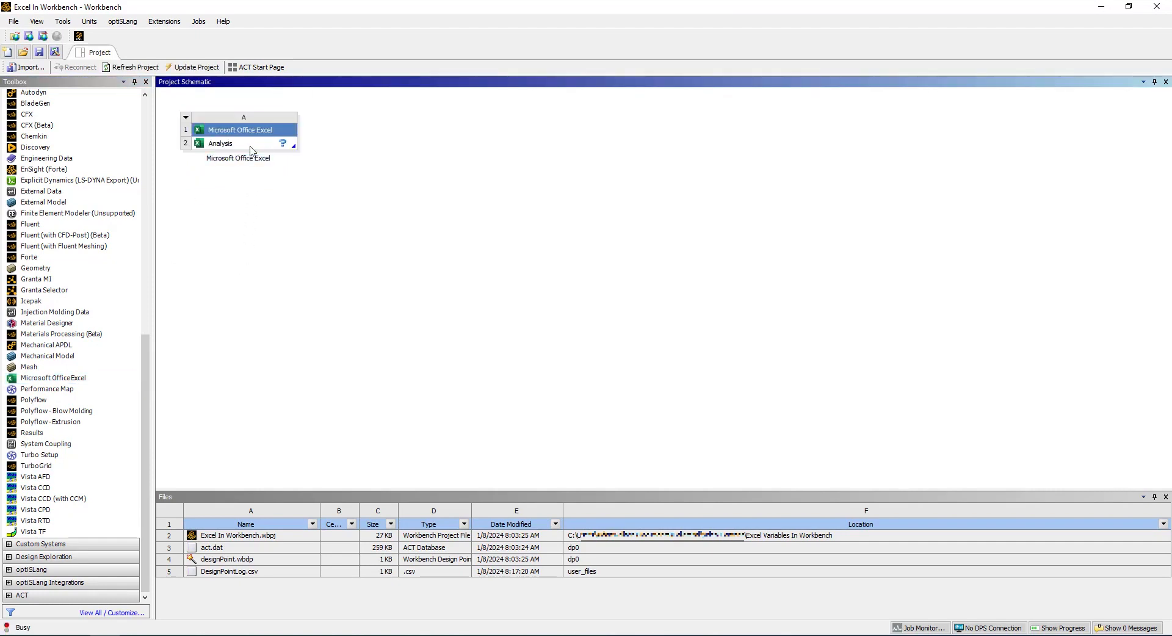
- Begin adding a file to the Analysis cell and browse for the workbook
{"action": "right_click", "coordinate": [219, 143]}
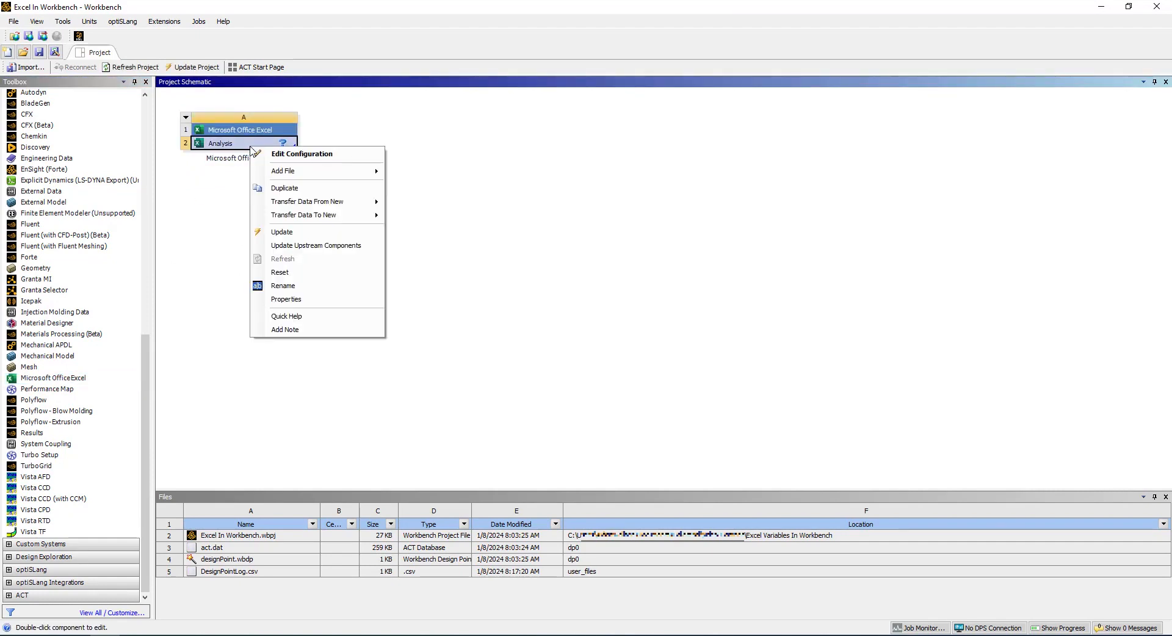
{"action": "mouse_move", "coordinate": [282, 171]}
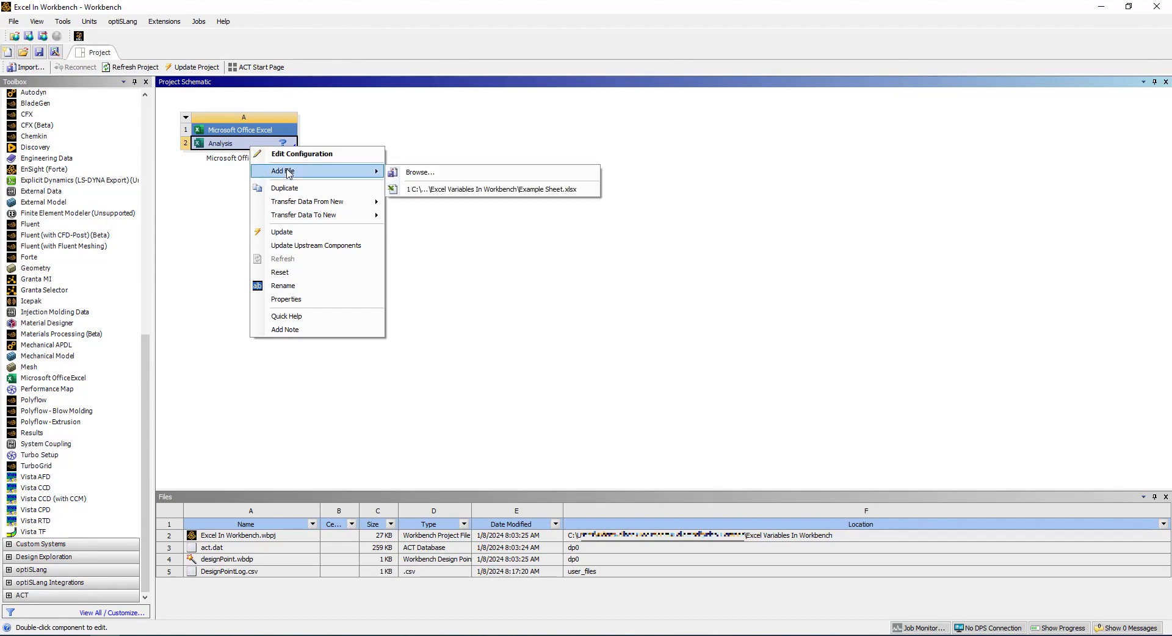
{"action": "mouse_move", "coordinate": [419, 172]}
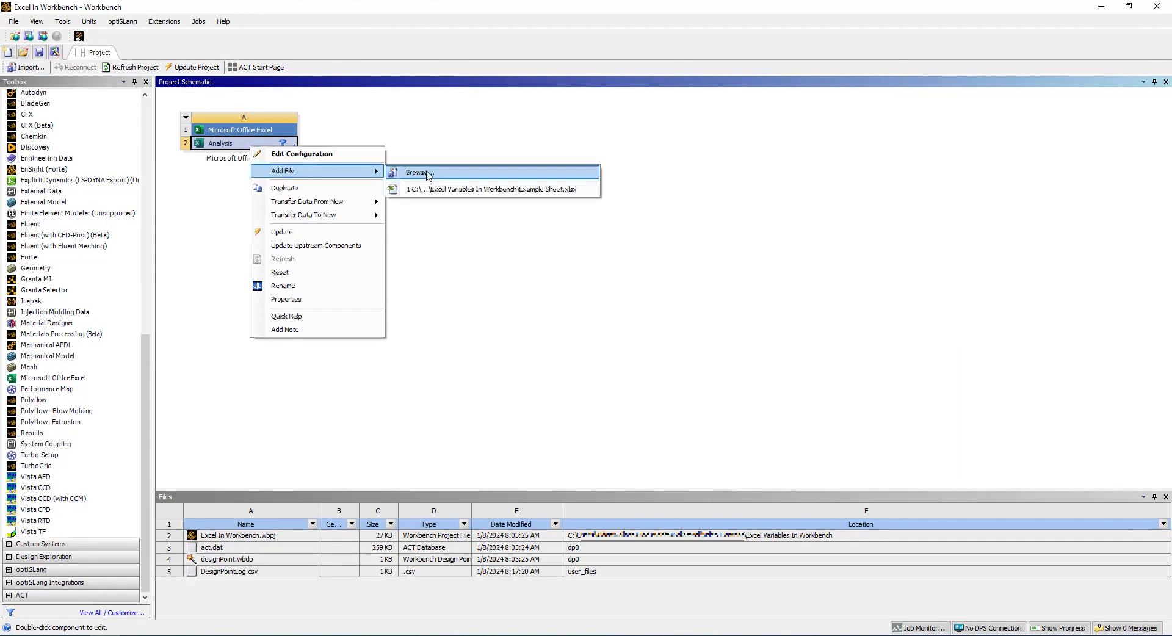
{"action": "left_click", "coordinate": [416, 172]}
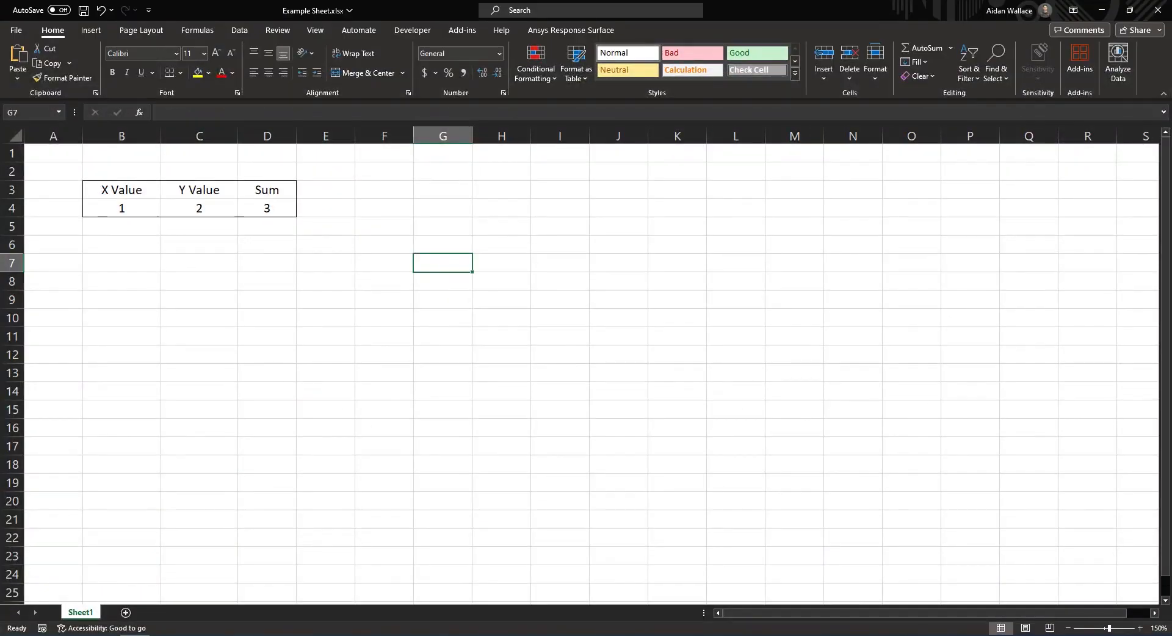
{"action": "left_click", "coordinate": [121, 208]}
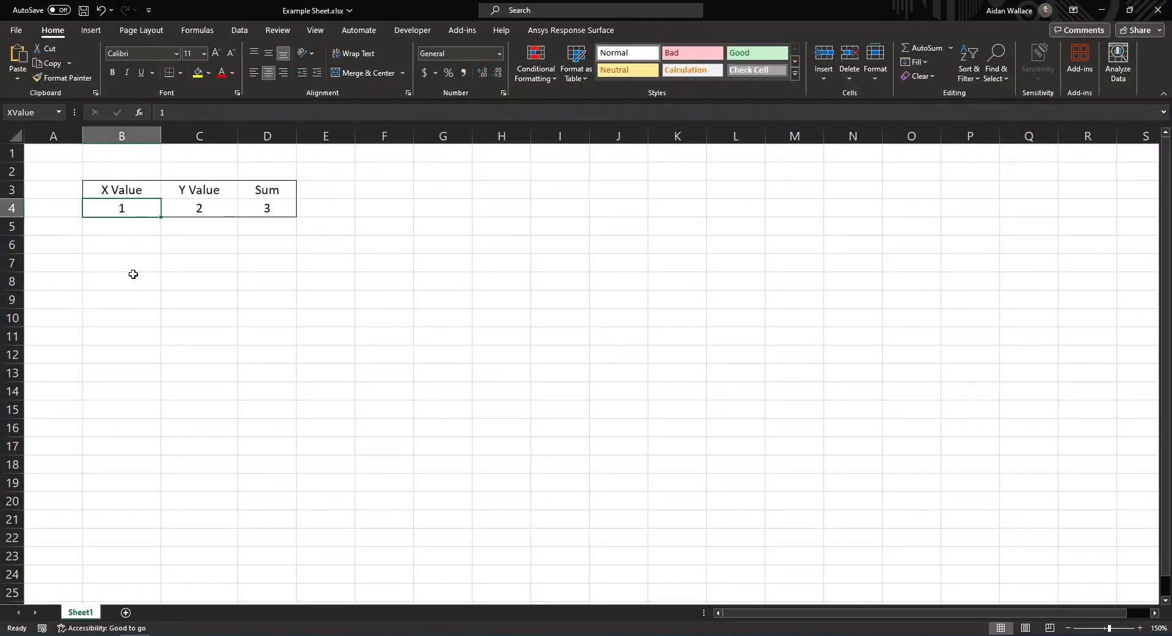
{"action": "left_click", "coordinate": [199, 263]}
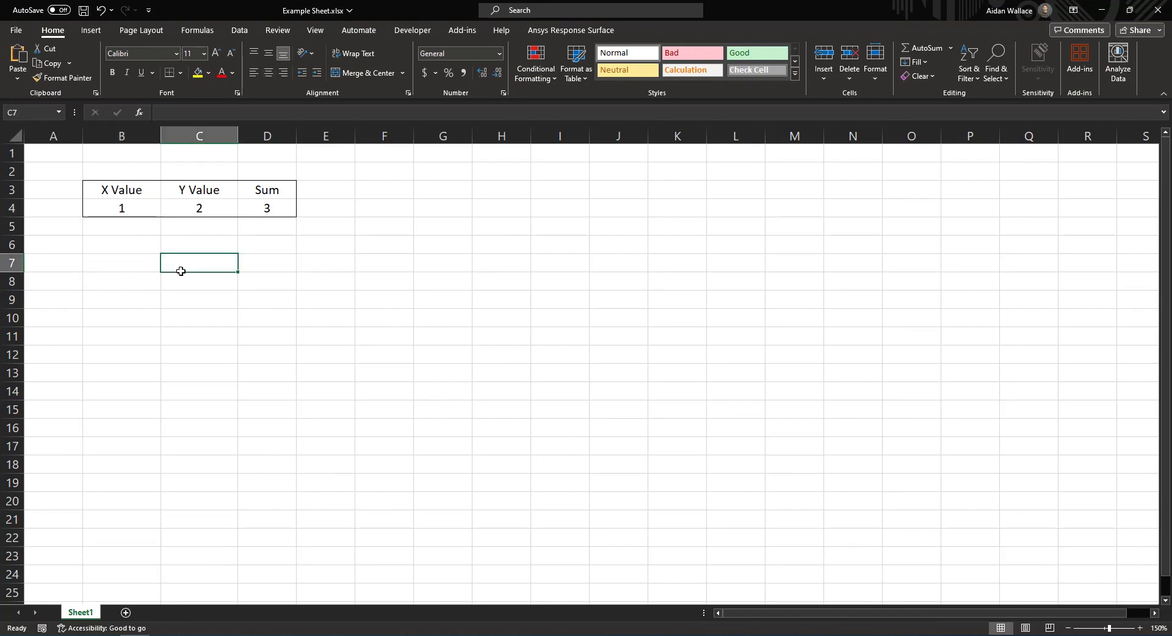
{"action": "left_click", "coordinate": [197, 30]}
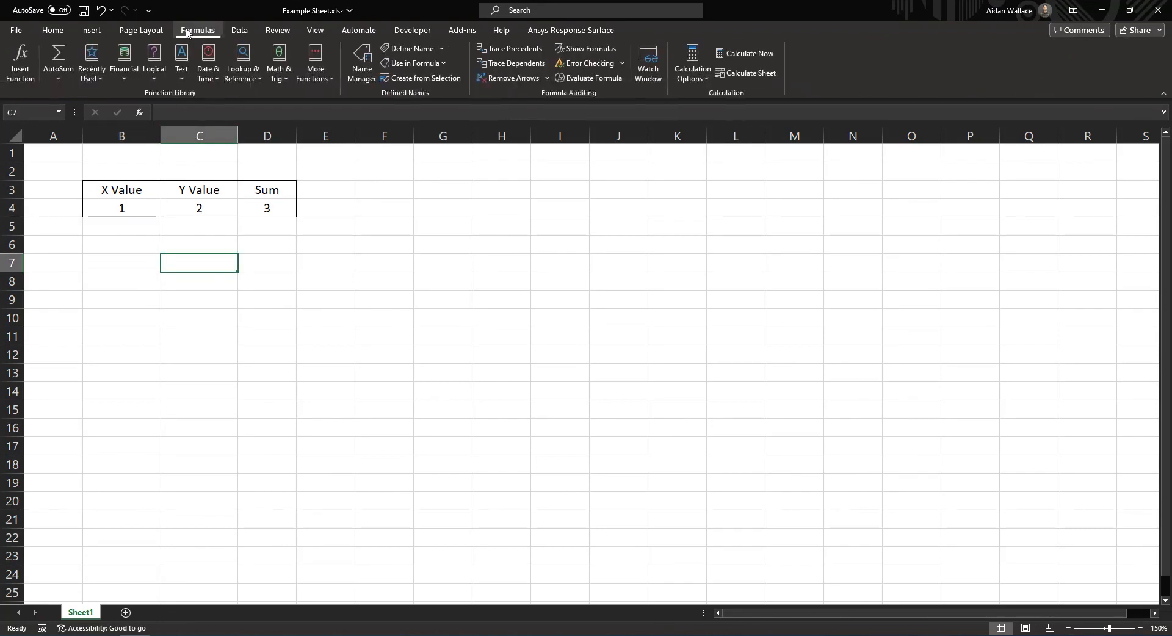
{"action": "left_click", "coordinate": [360, 64]}
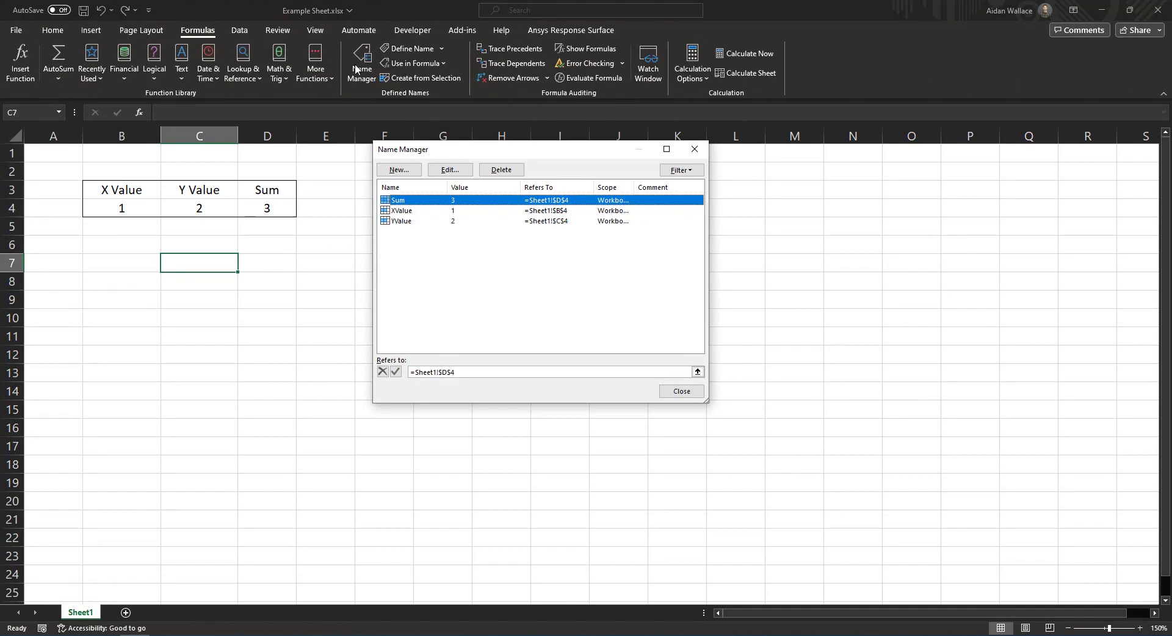
{"action": "left_click_drag", "start_coordinate": [538, 149], "coordinate": [529, 168]}
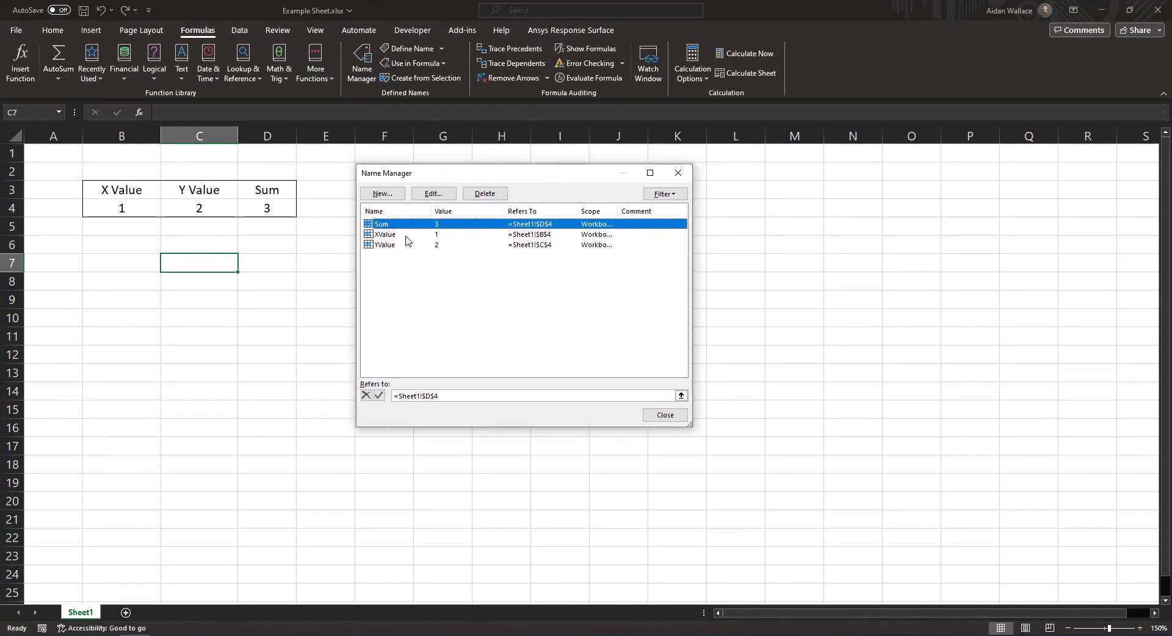
{"action": "mouse_move", "coordinate": [364, 278]}
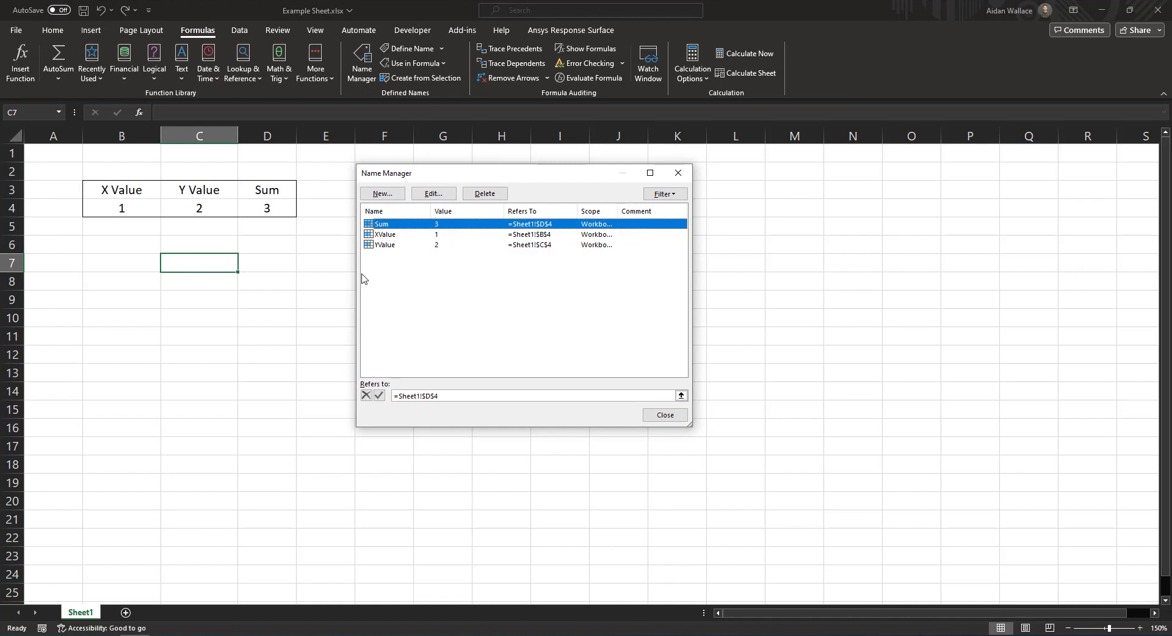
{"action": "left_click", "coordinate": [664, 416]}
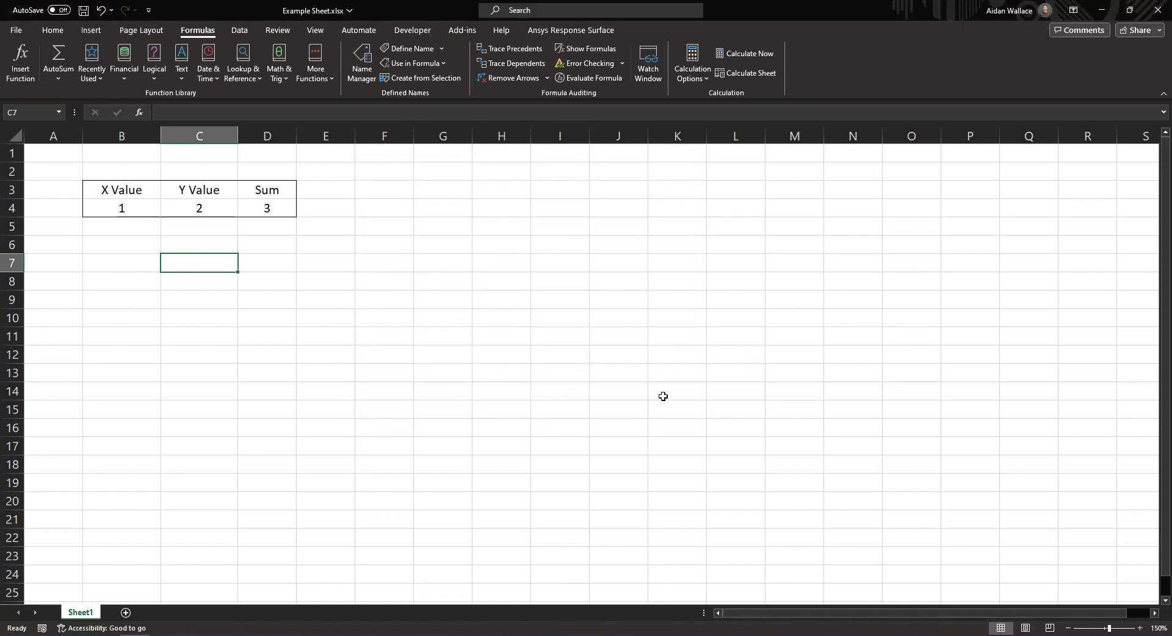
{"action": "left_click", "coordinate": [1157, 10]}
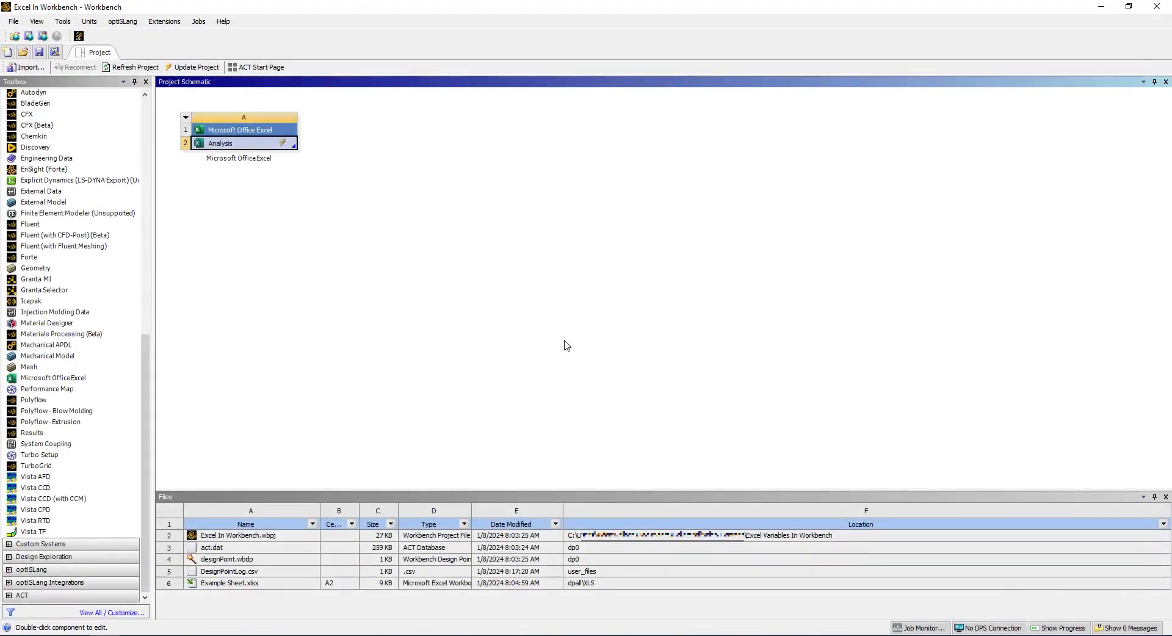
- Bring up the action menu of the Excel system's Analysis cell
{"action": "left_click", "coordinate": [240, 130]}
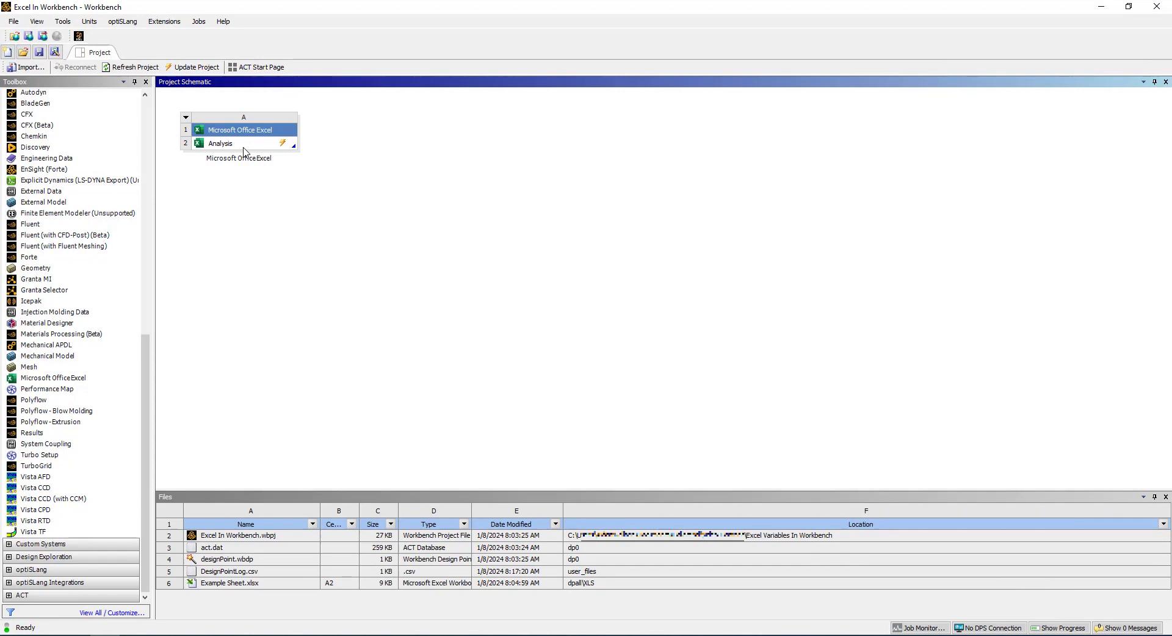
{"action": "right_click", "coordinate": [220, 143]}
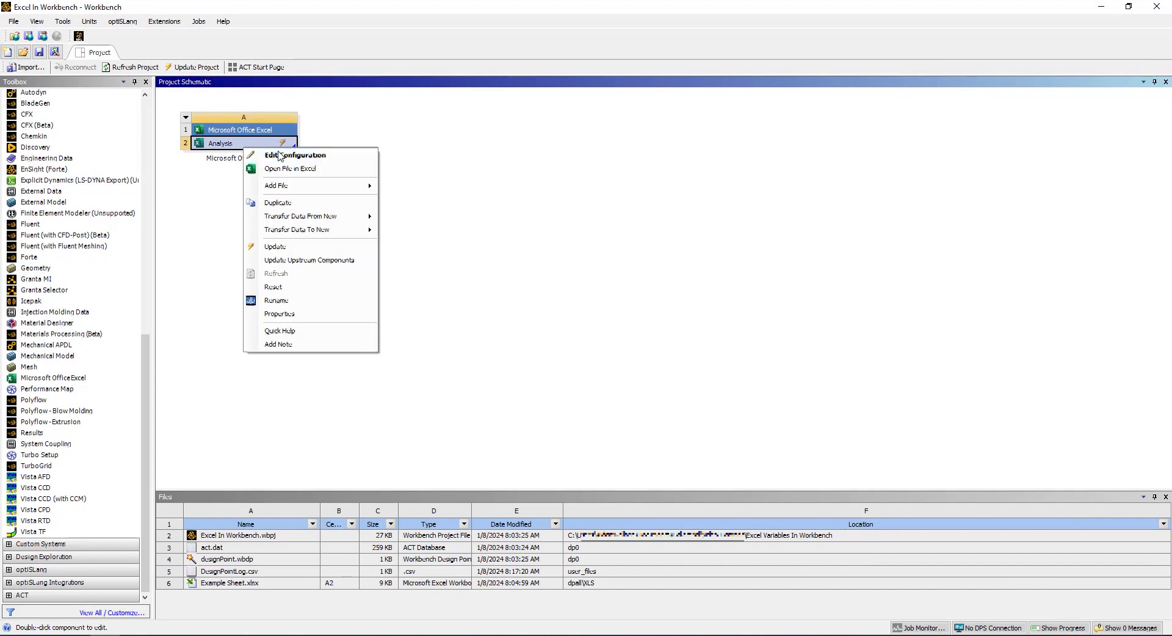
- In Edit Configuration, mark XValue and YValue as inputs and Sum as output, then view the parameter set
{"action": "left_click", "coordinate": [295, 155]}
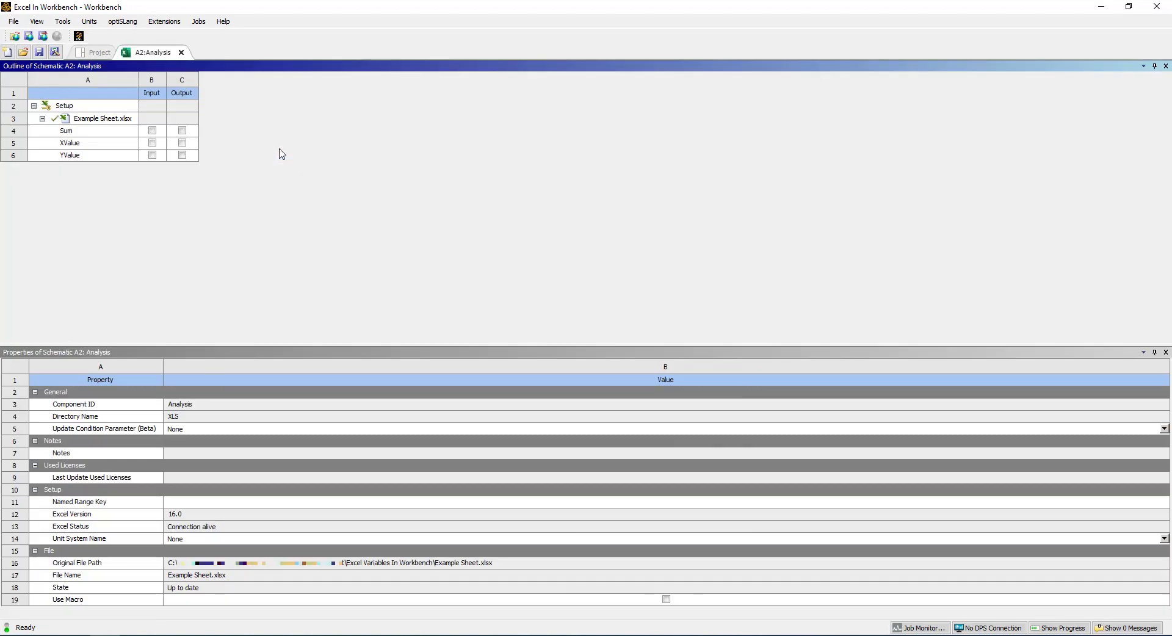
{"action": "mouse_move", "coordinate": [268, 171]}
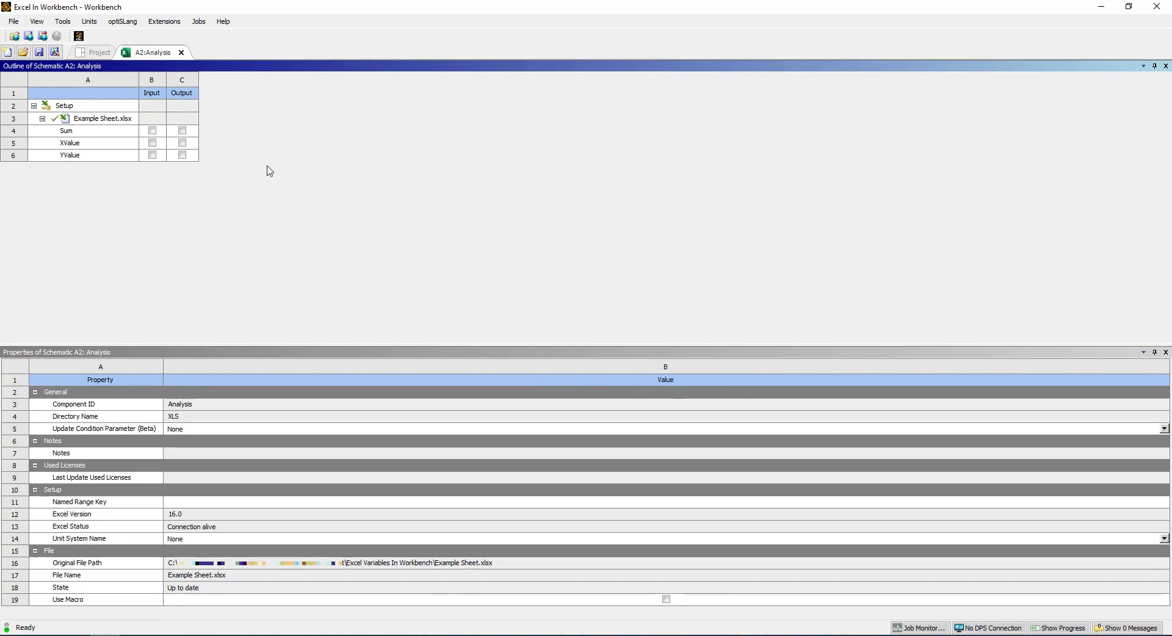
{"action": "mouse_move", "coordinate": [256, 176]}
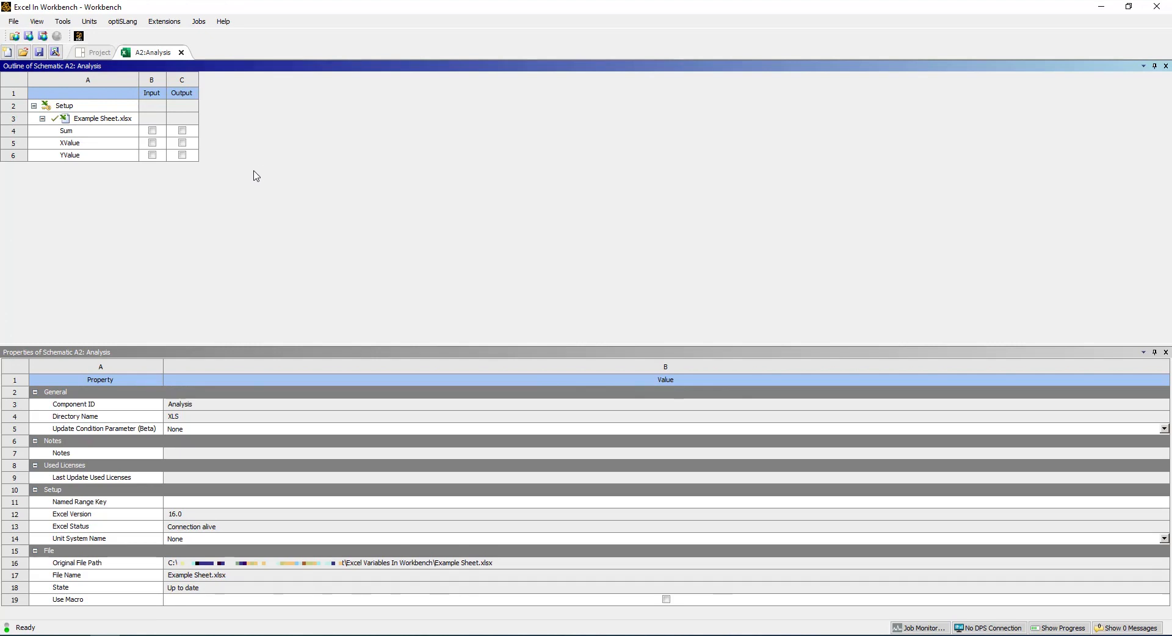
{"action": "mouse_move", "coordinate": [197, 131]}
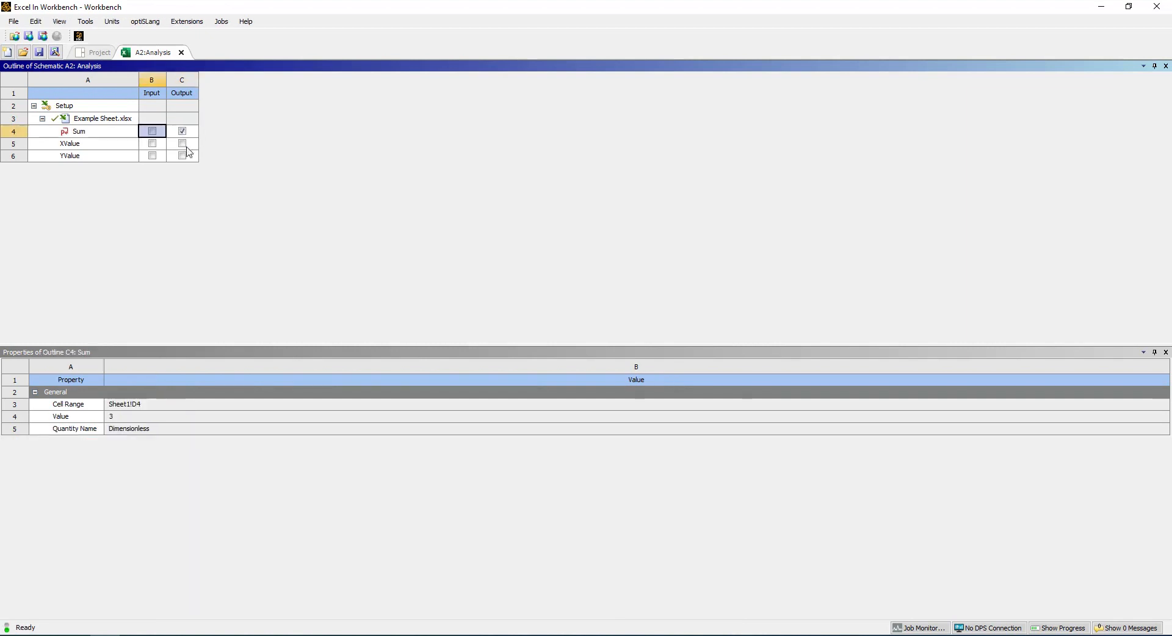
{"action": "left_click", "coordinate": [152, 144]}
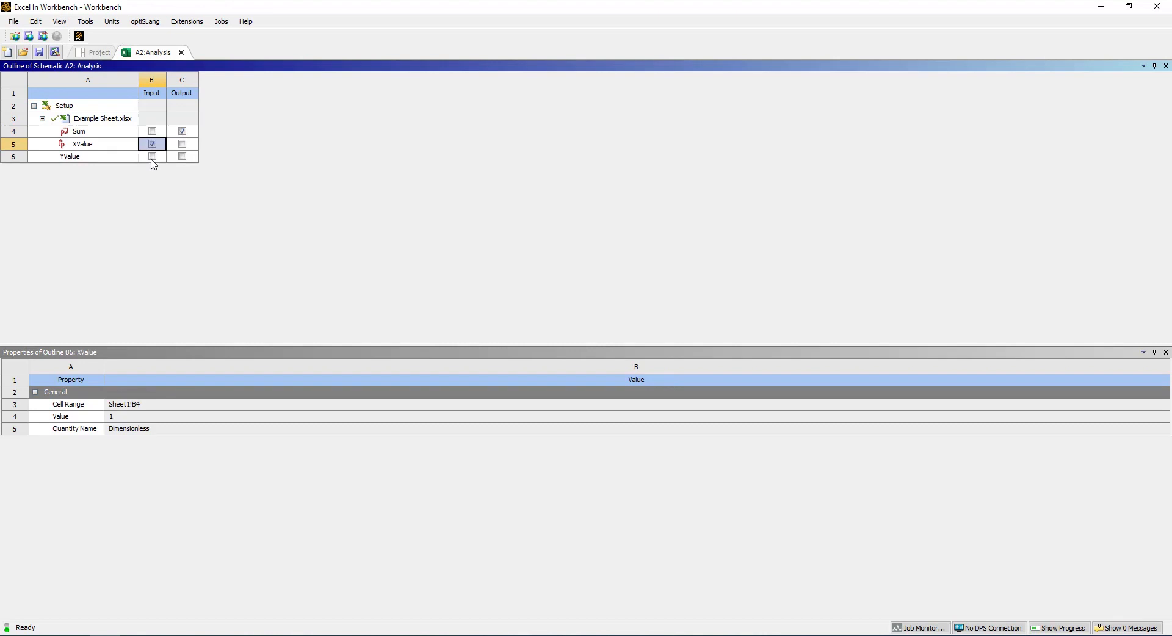
{"action": "left_click", "coordinate": [151, 156]}
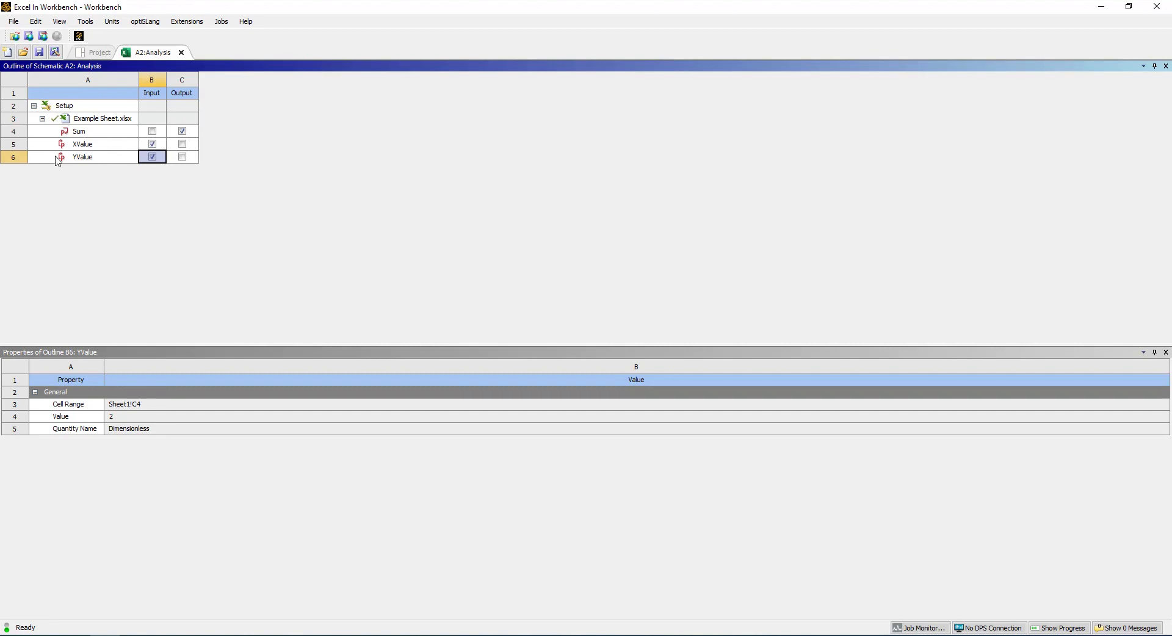
{"action": "left_click", "coordinate": [97, 52]}
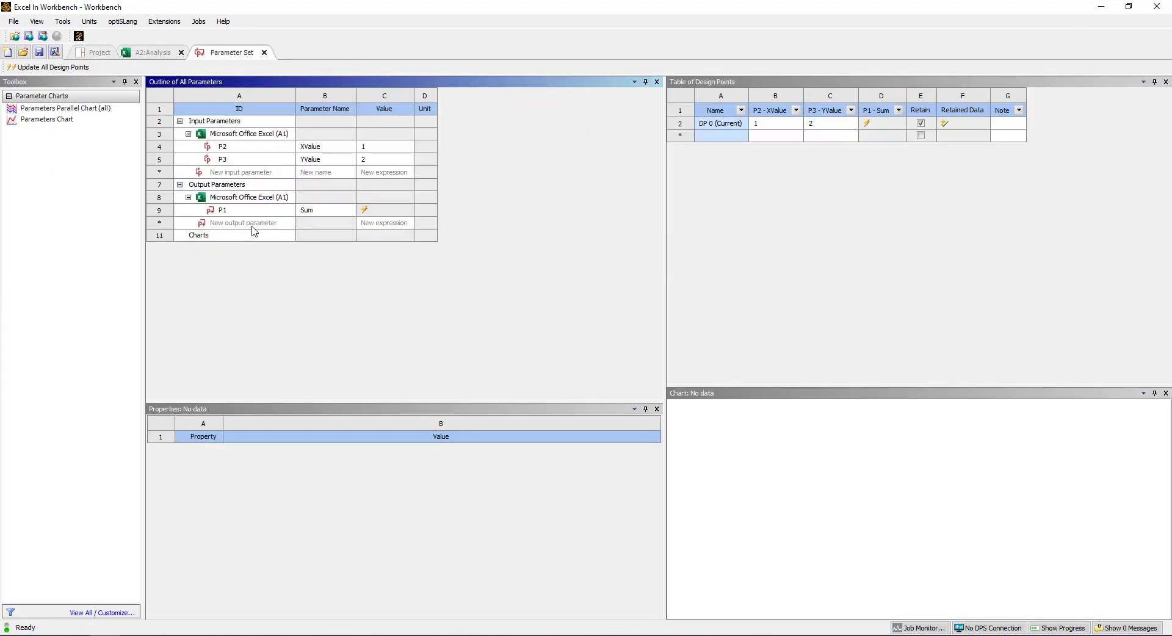
{"action": "mouse_move", "coordinate": [253, 227]}
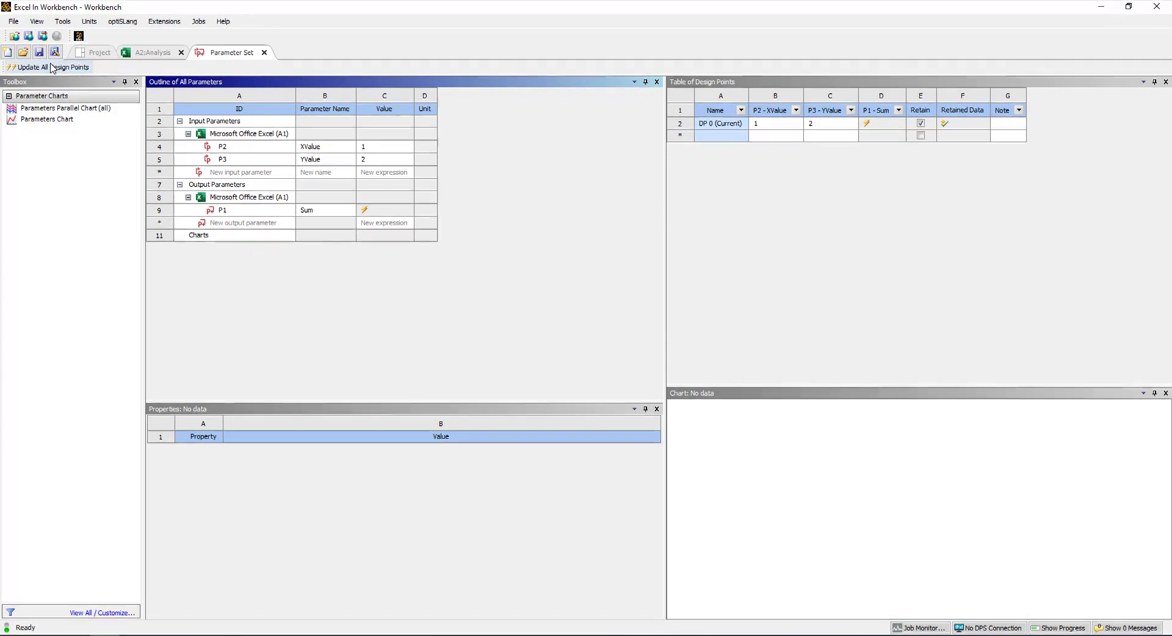
- Update the design points so DP 1 with XValue 2, YValue 2 computes Sum 4
{"action": "left_click", "coordinate": [51, 68]}
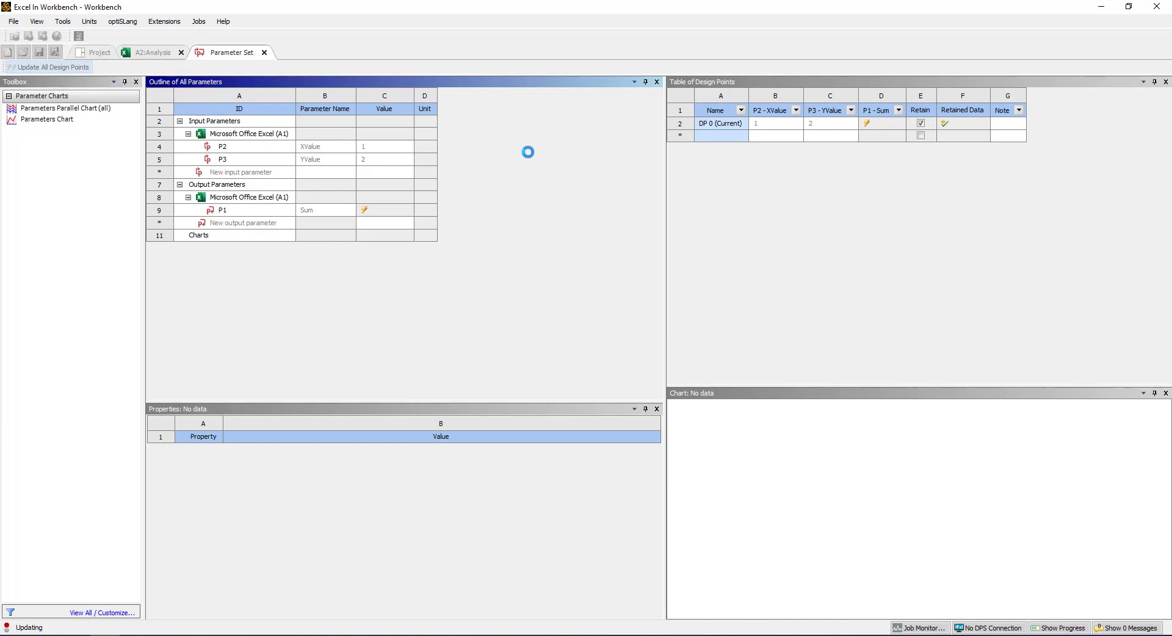
{"action": "left_click", "coordinate": [51, 66]}
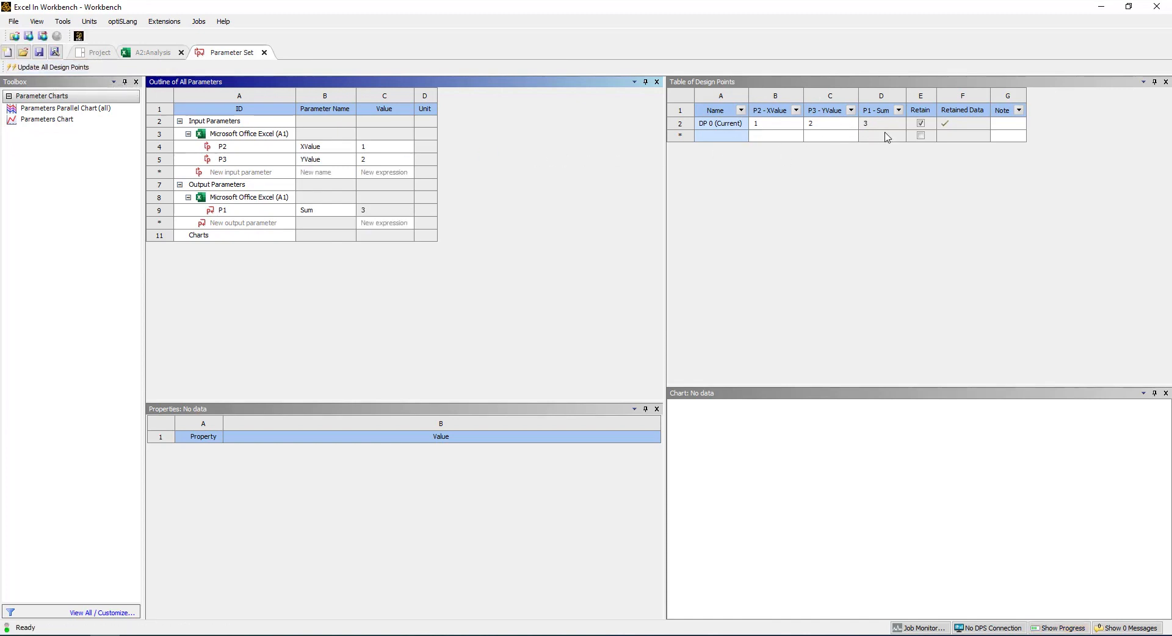
{"action": "left_click", "coordinate": [775, 135]}
{"action": "type", "text": "2"}
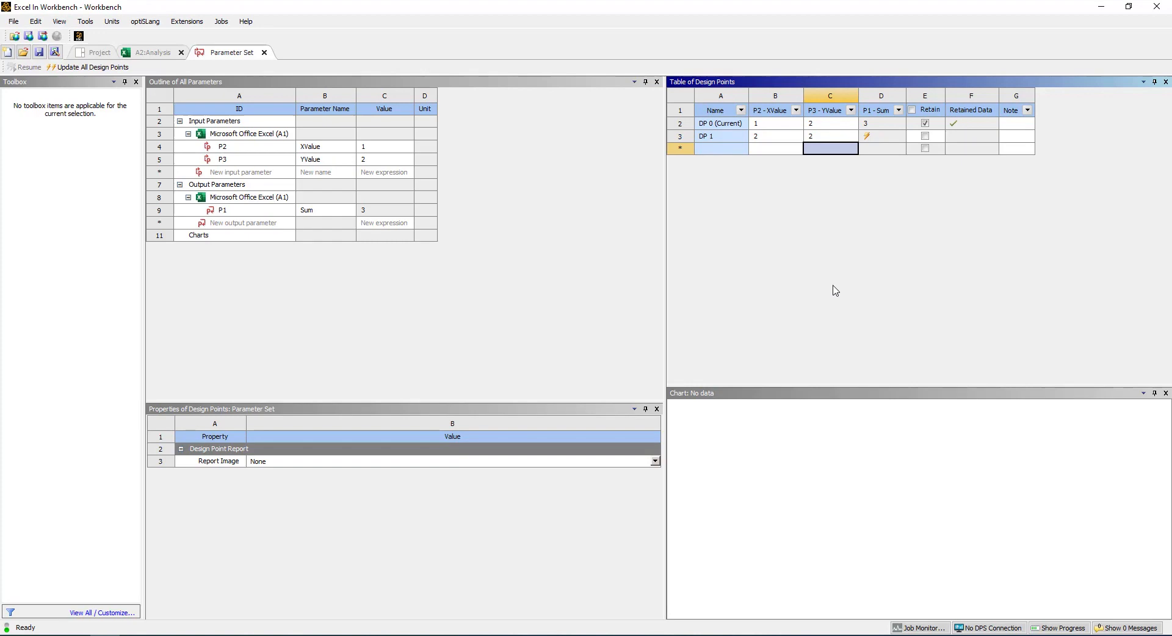
{"action": "left_click", "coordinate": [88, 66]}
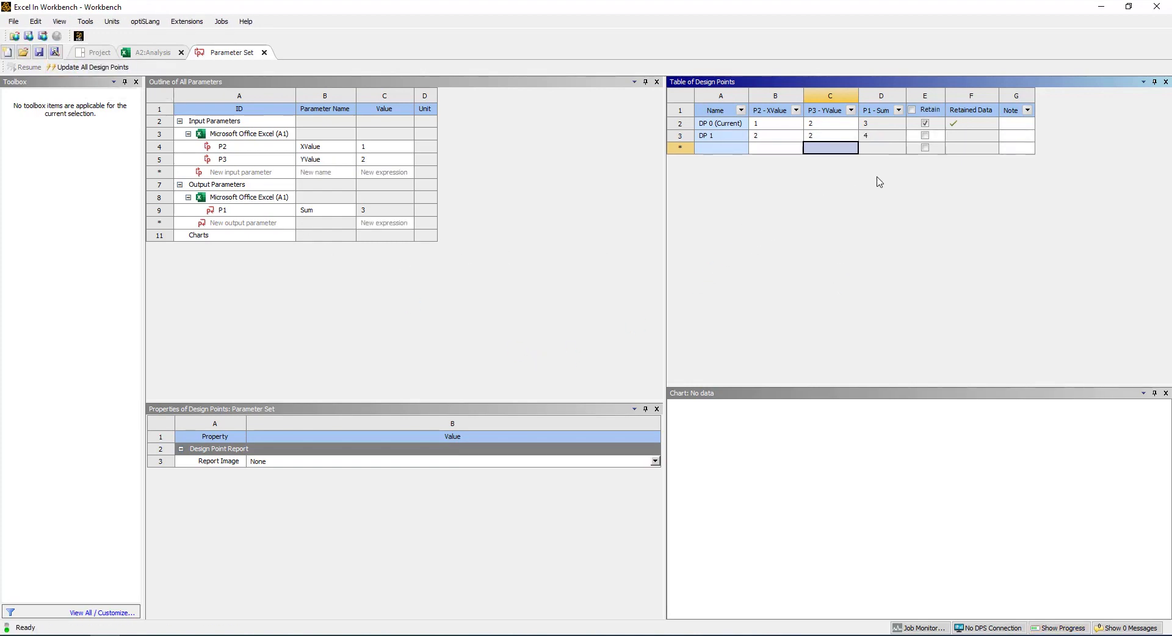
{"action": "mouse_move", "coordinate": [314, 291]}
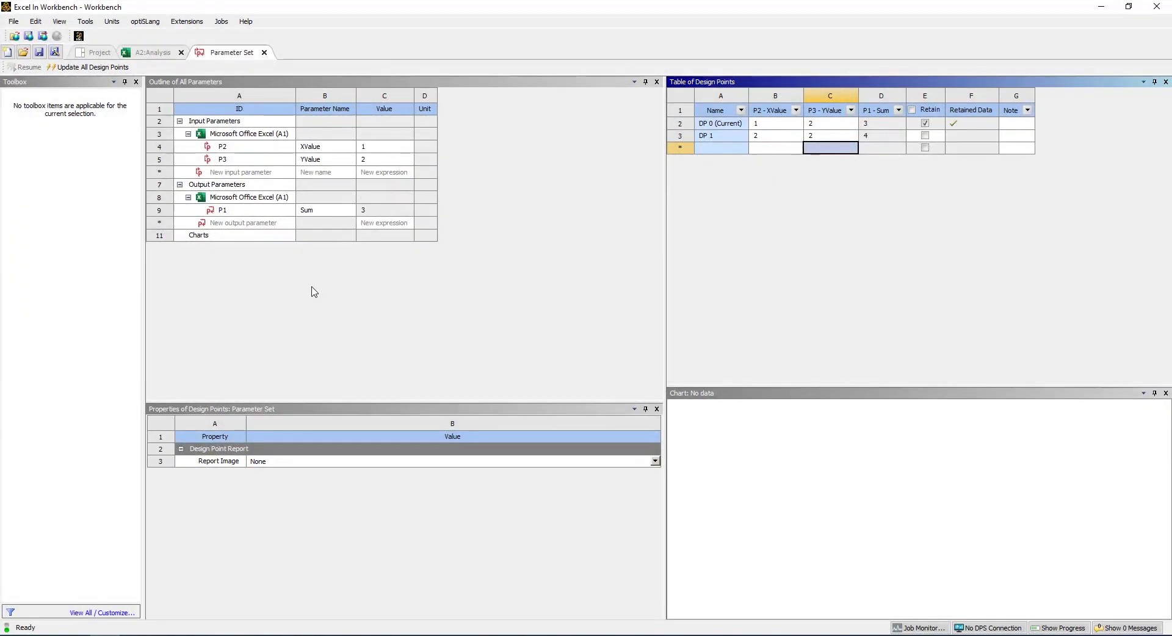
{"action": "mouse_move", "coordinate": [628, 271]}
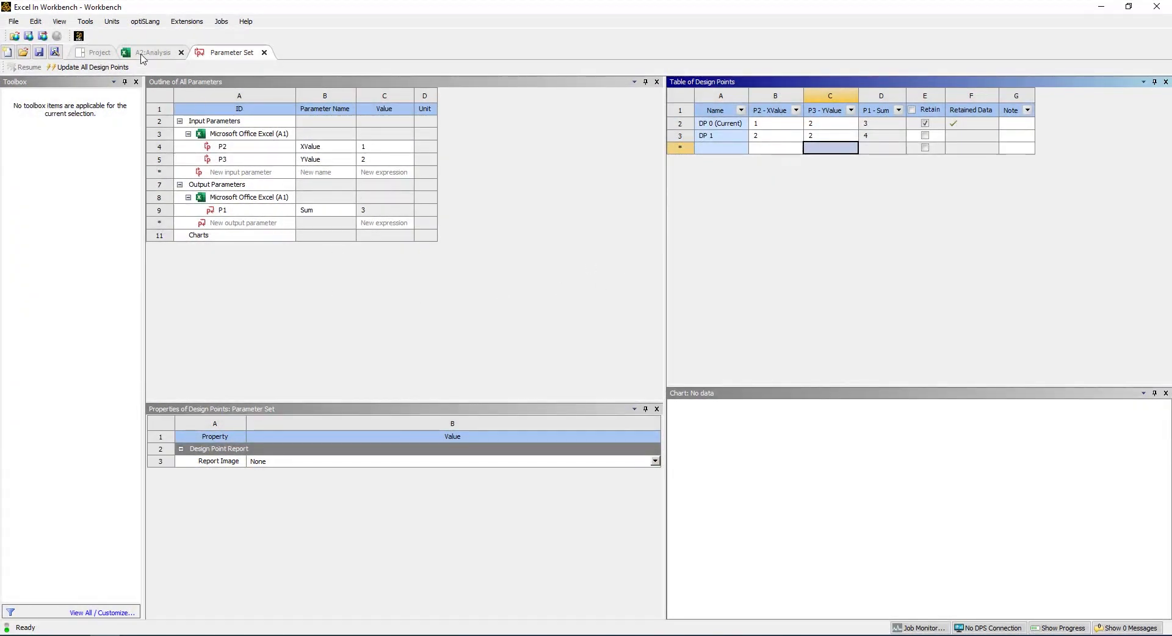
- Show the properties of Example Sheet.xlsx in the A2:Analysis outline
{"action": "left_click", "coordinate": [153, 53]}
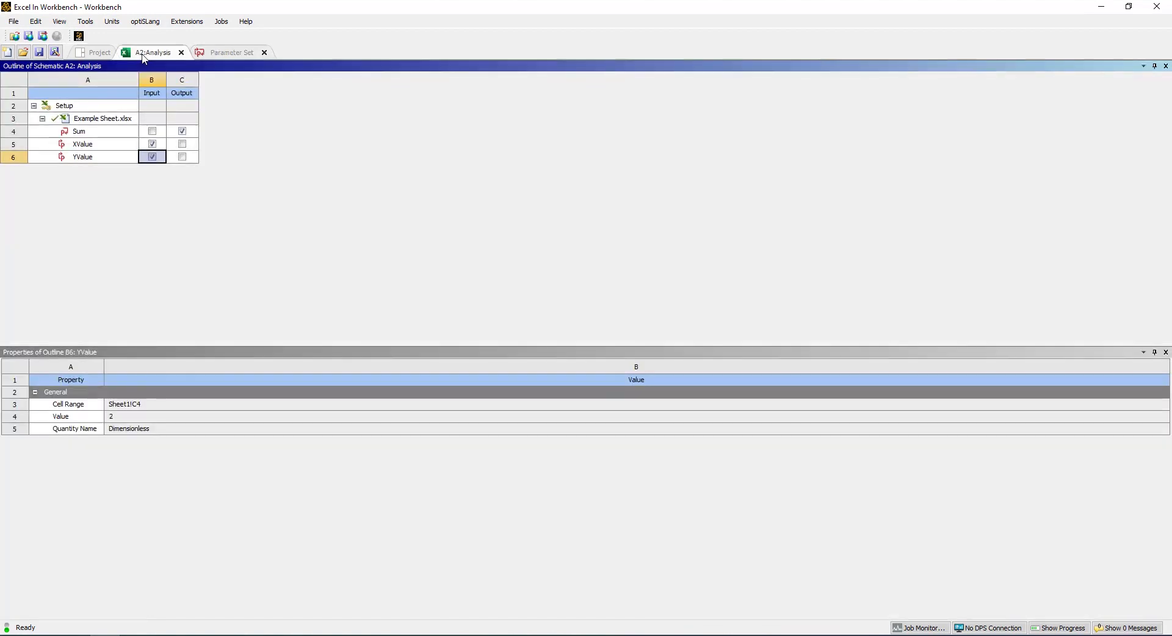
{"action": "left_click", "coordinate": [102, 119]}
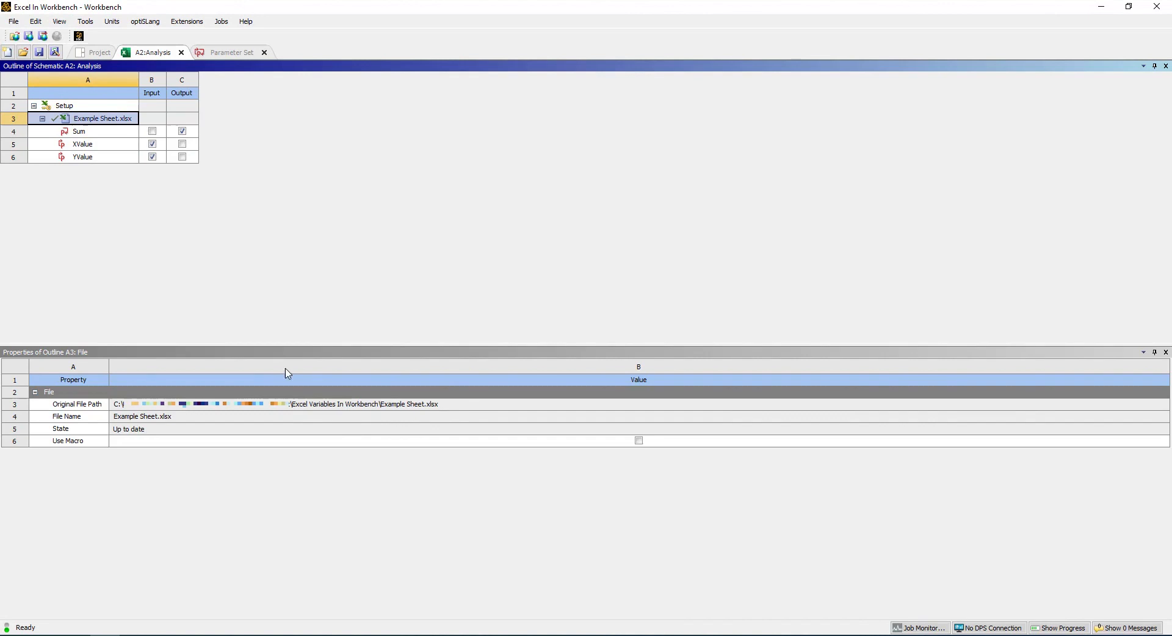
{"action": "mouse_move", "coordinate": [446, 414]}
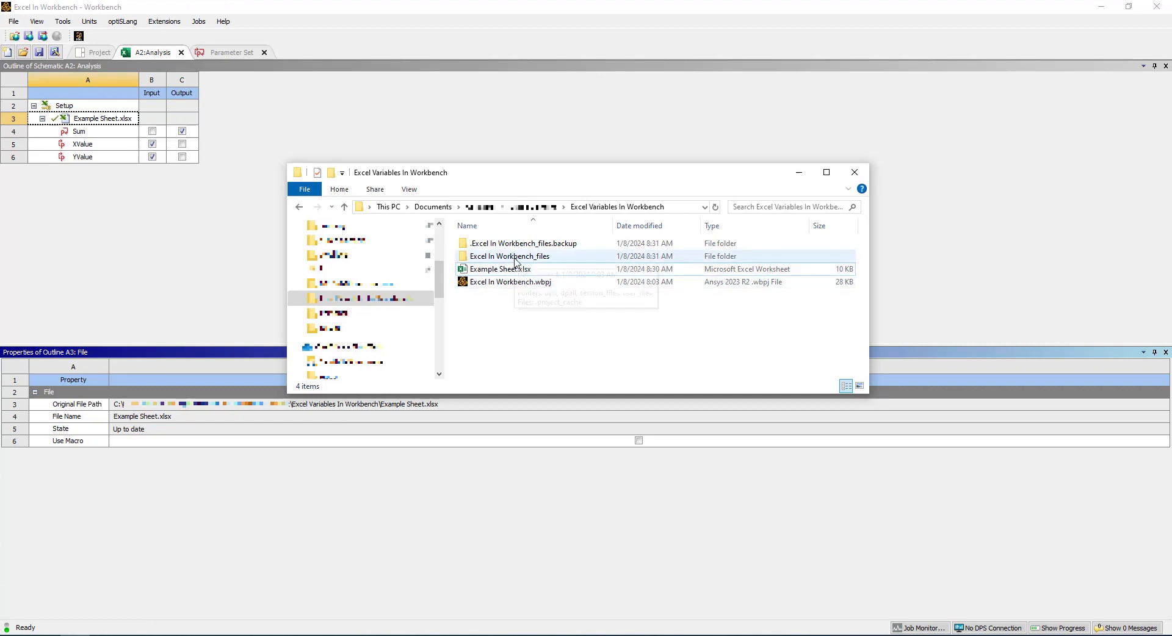
- Browse into Excel In Workbench_files > dpall > XLS and select the copied Example Sheet.xlsx
{"action": "double_click", "coordinate": [510, 255]}
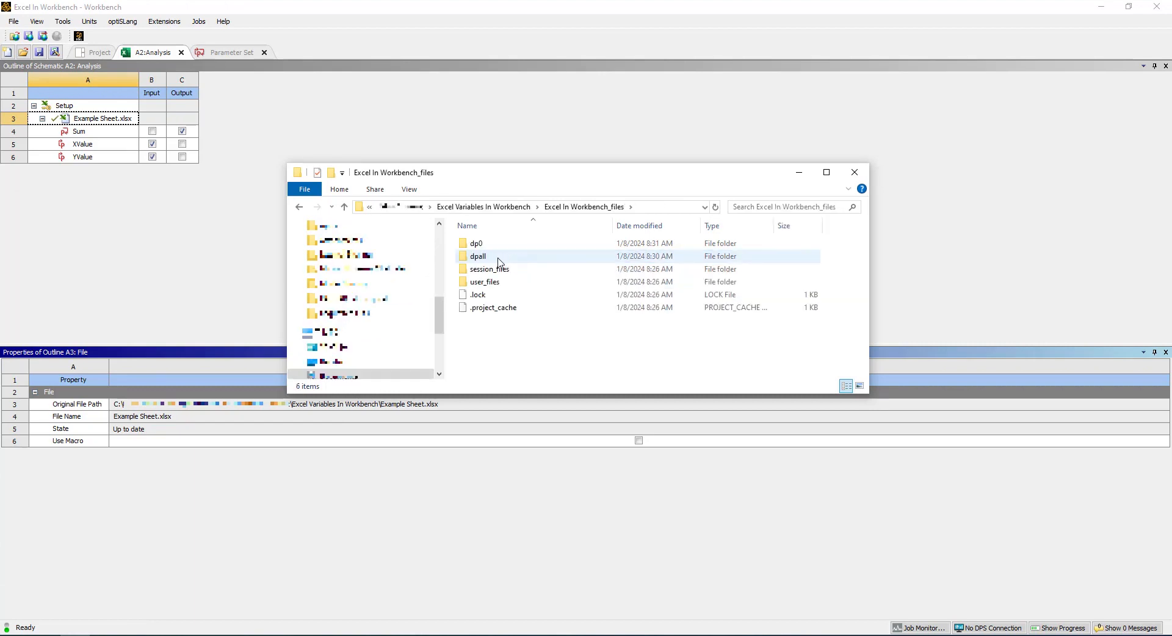
{"action": "double_click", "coordinate": [478, 255]}
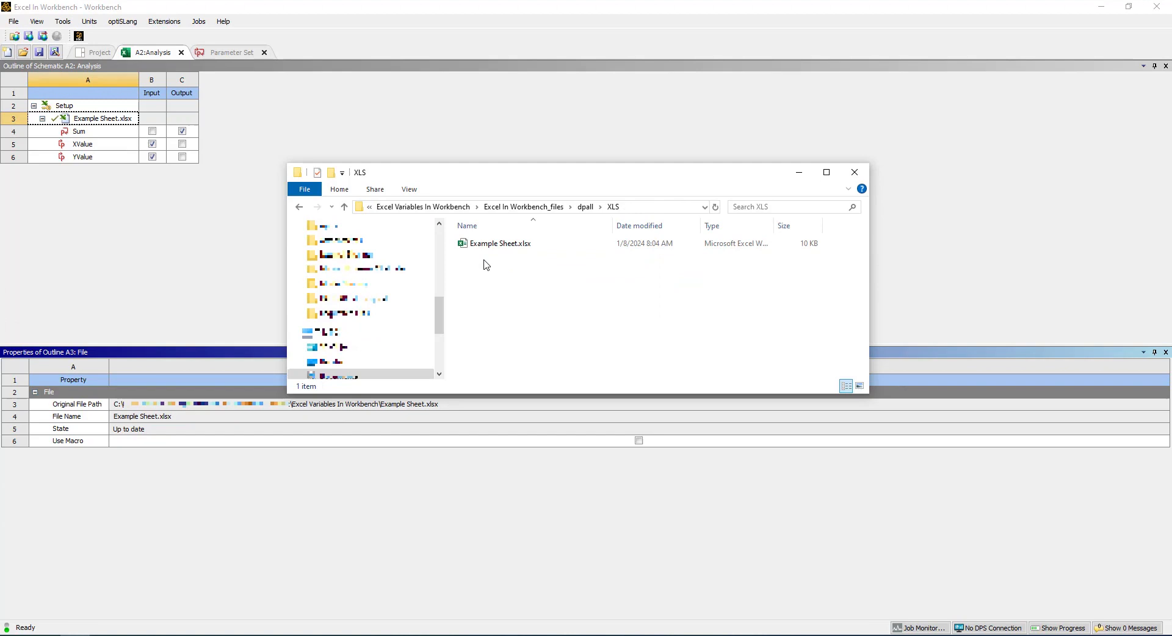
{"action": "left_click", "coordinate": [499, 243]}
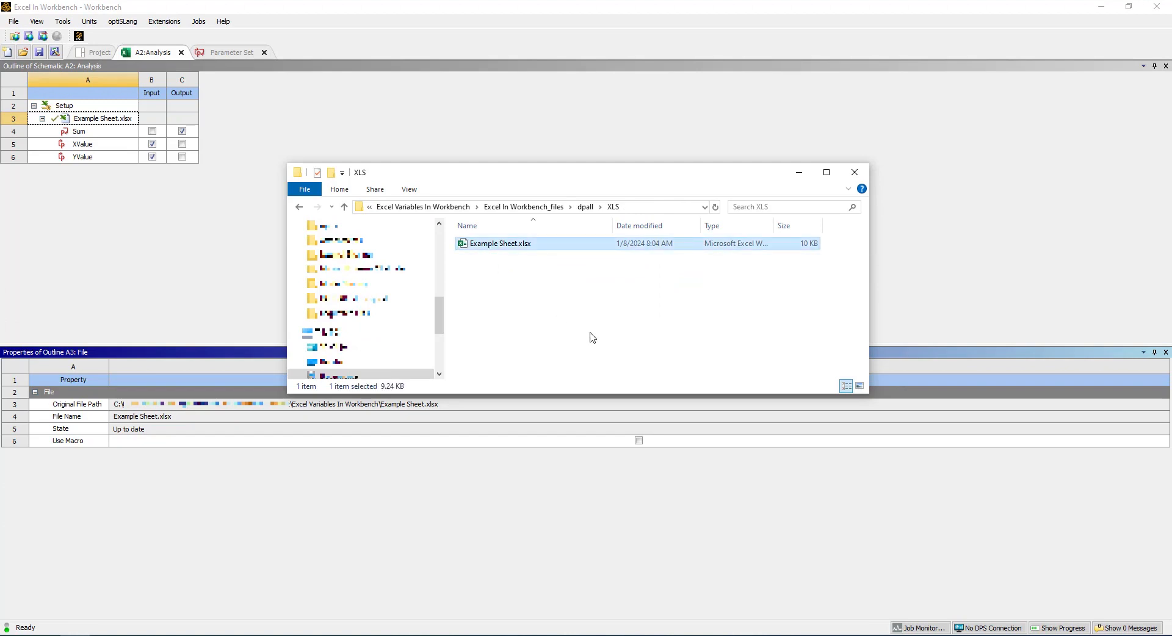
{"action": "mouse_move", "coordinate": [590, 335]}
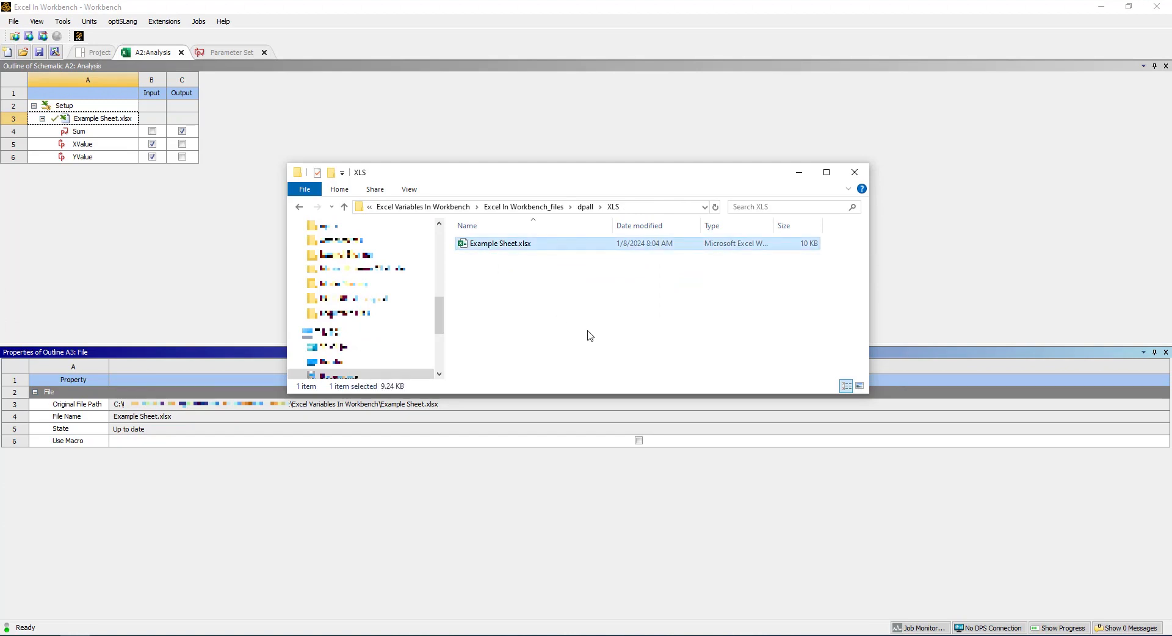
{"action": "mouse_move", "coordinate": [527, 331]}
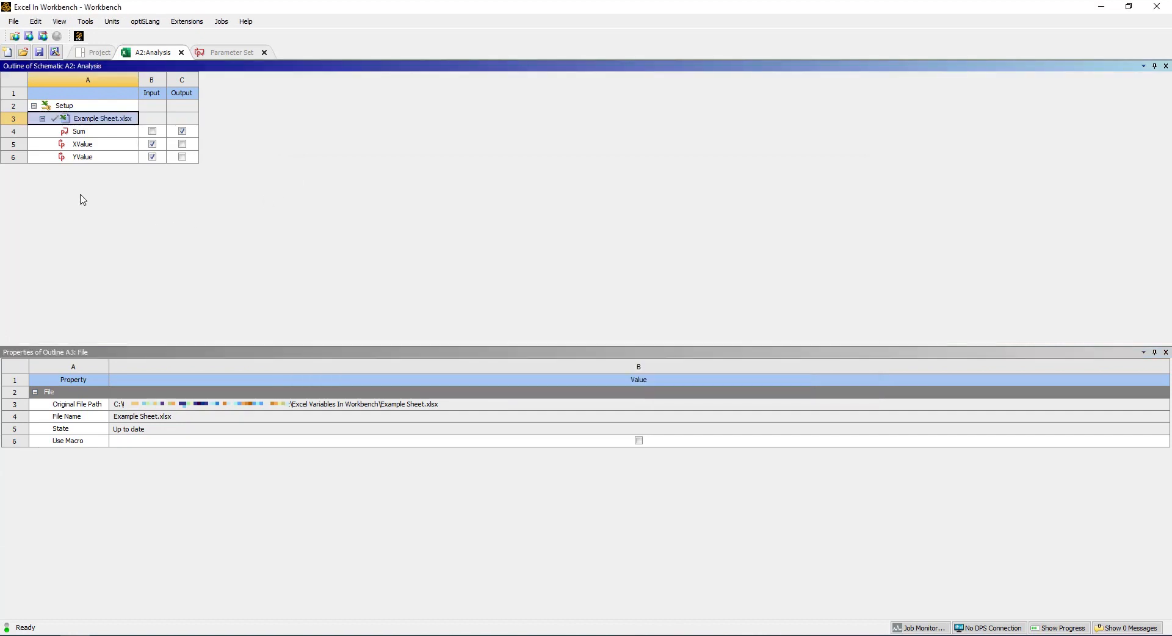
- Launch Example Sheet.xlsx in Excel from the analysis outline
{"action": "right_click", "coordinate": [103, 118]}
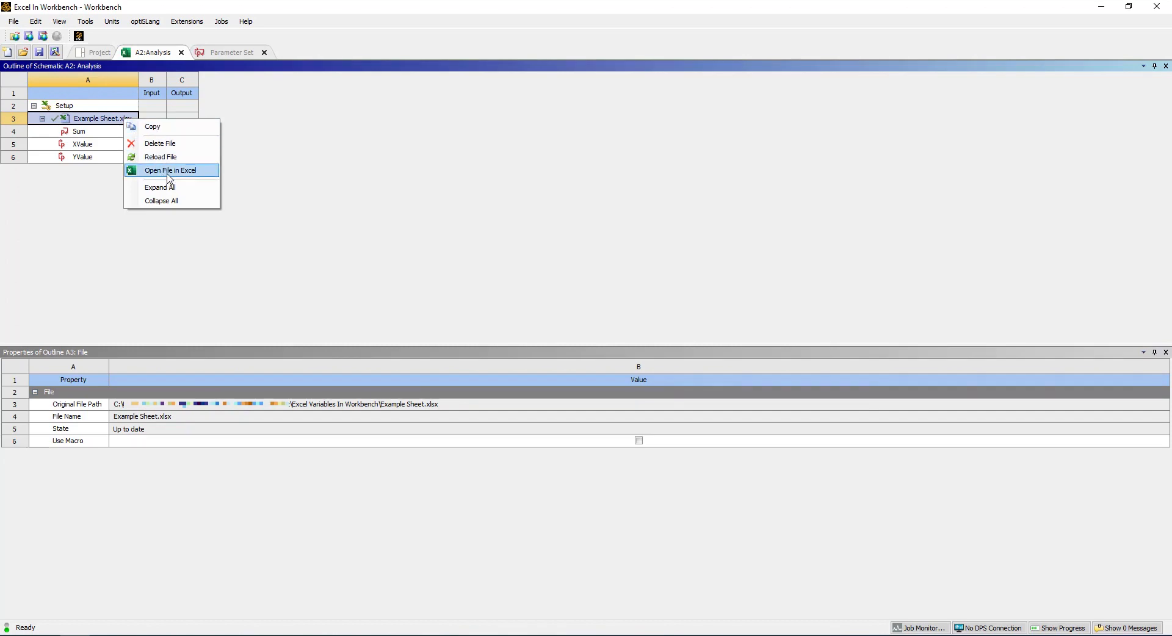
{"action": "left_click", "coordinate": [170, 170]}
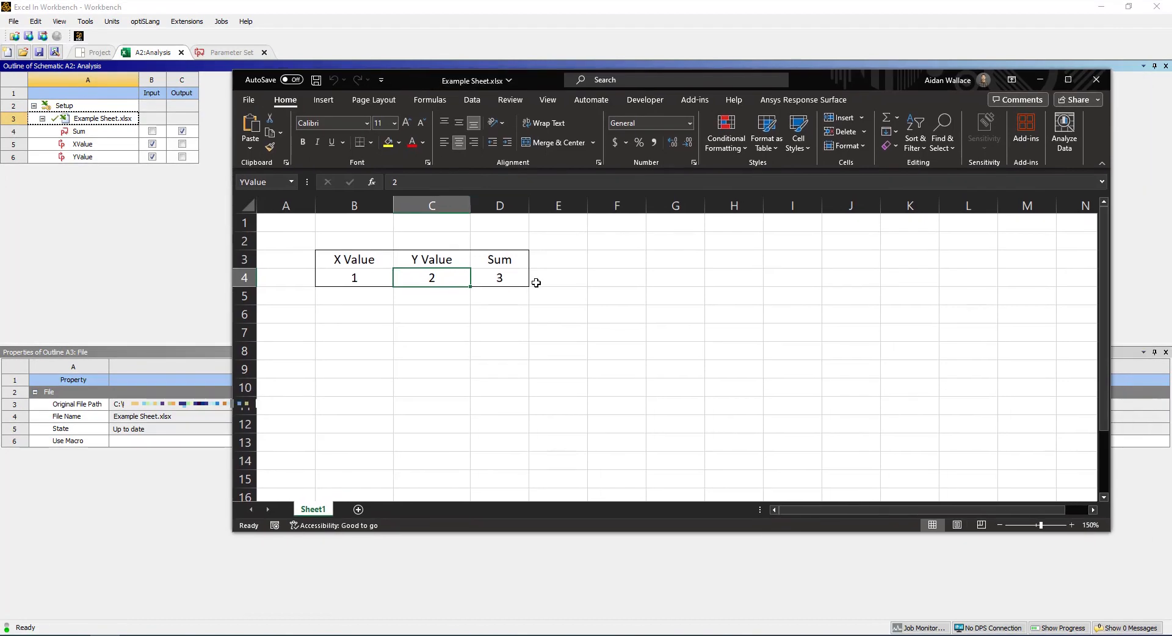
- Change cell D4 to the formula =B4*C4 so it shows the product 2
{"action": "left_click", "coordinate": [500, 277]}
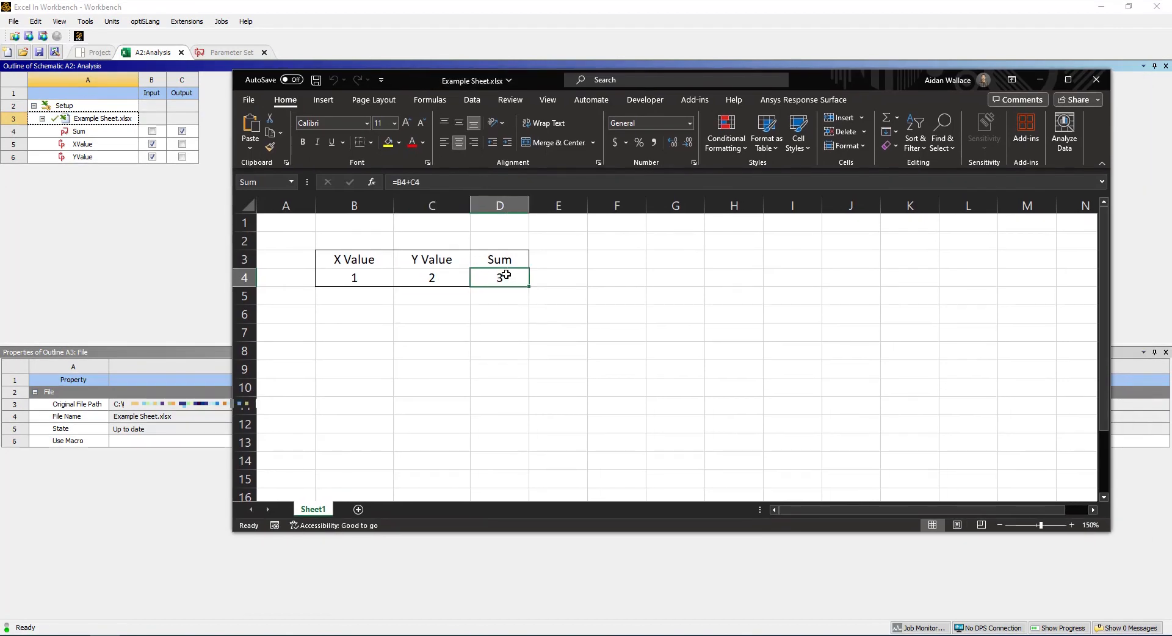
{"action": "double_click", "coordinate": [499, 277]}
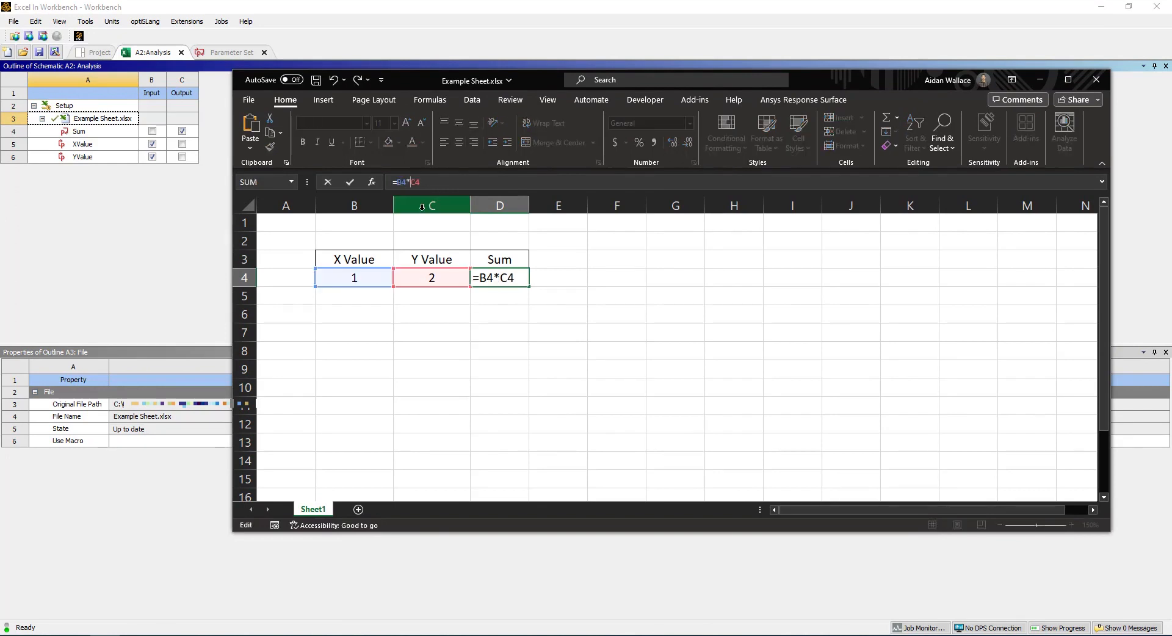
{"action": "key", "text": "enter"}
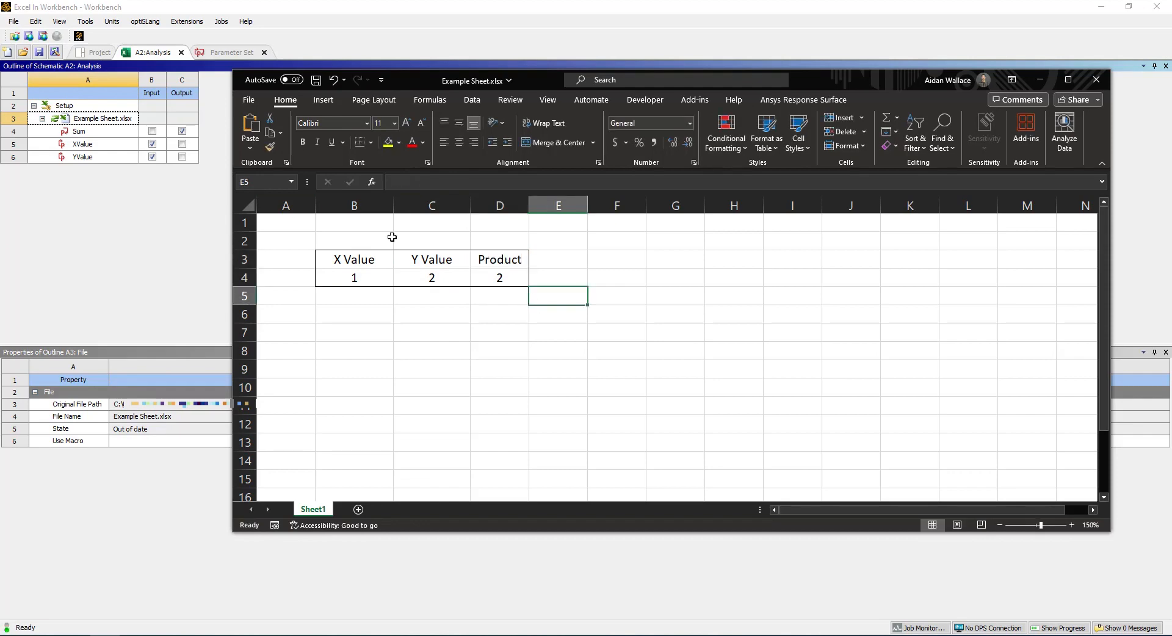
{"action": "left_click", "coordinate": [558, 314]}
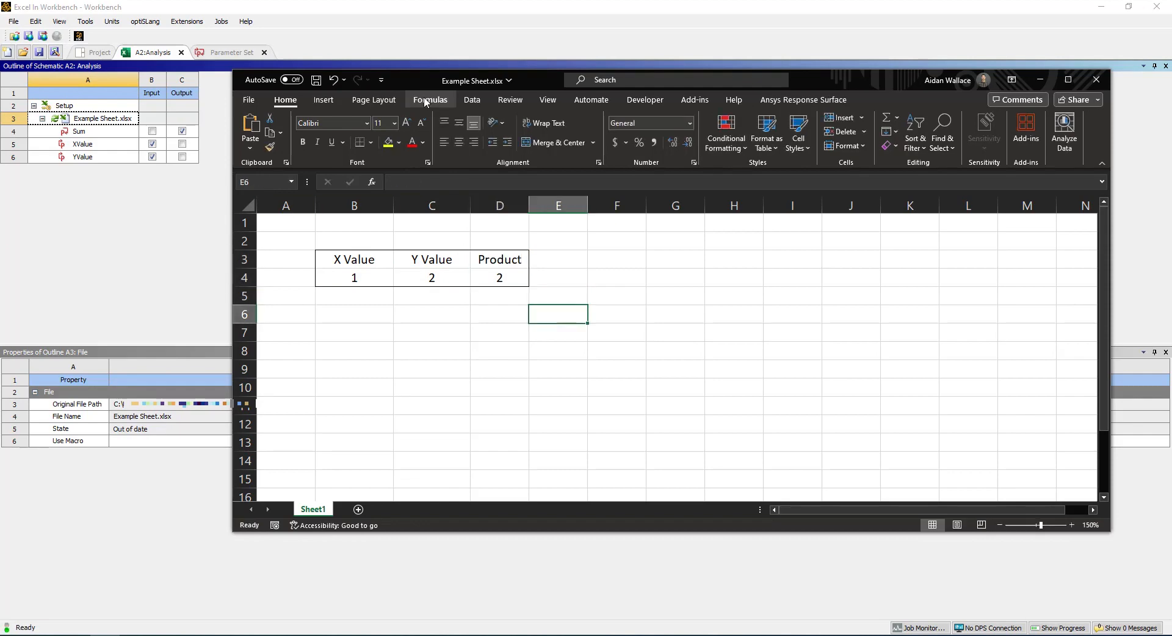
- Verify the Product name in Name Manager, then save and close the workbook
{"action": "left_click", "coordinate": [593, 133]}
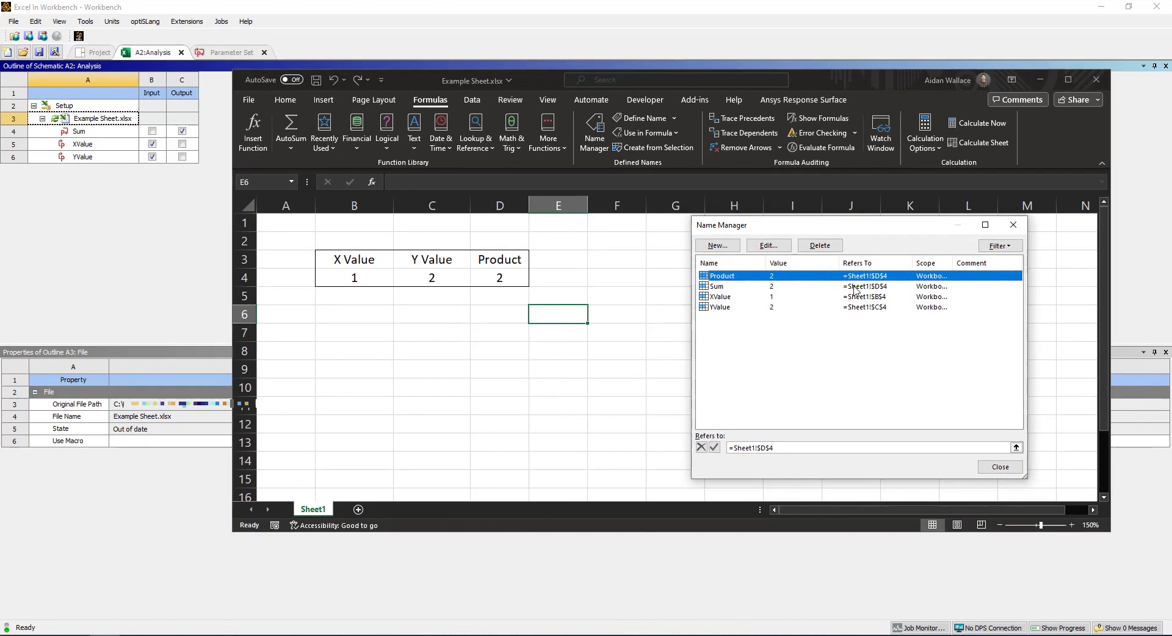
{"action": "left_click", "coordinate": [1000, 467]}
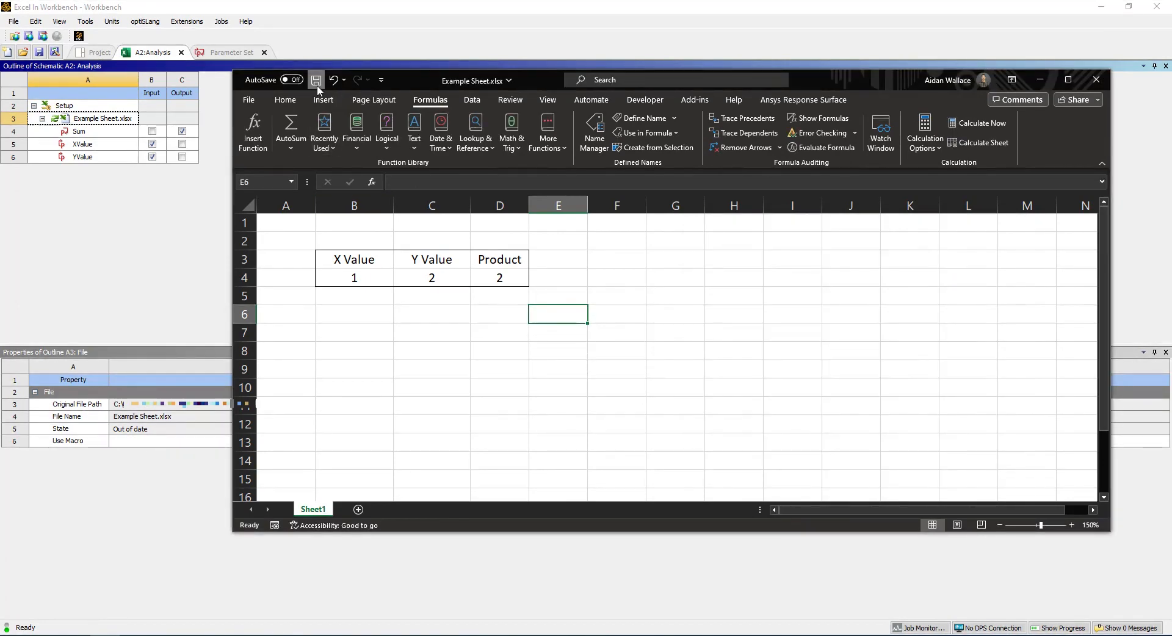
{"action": "left_click", "coordinate": [316, 80]}
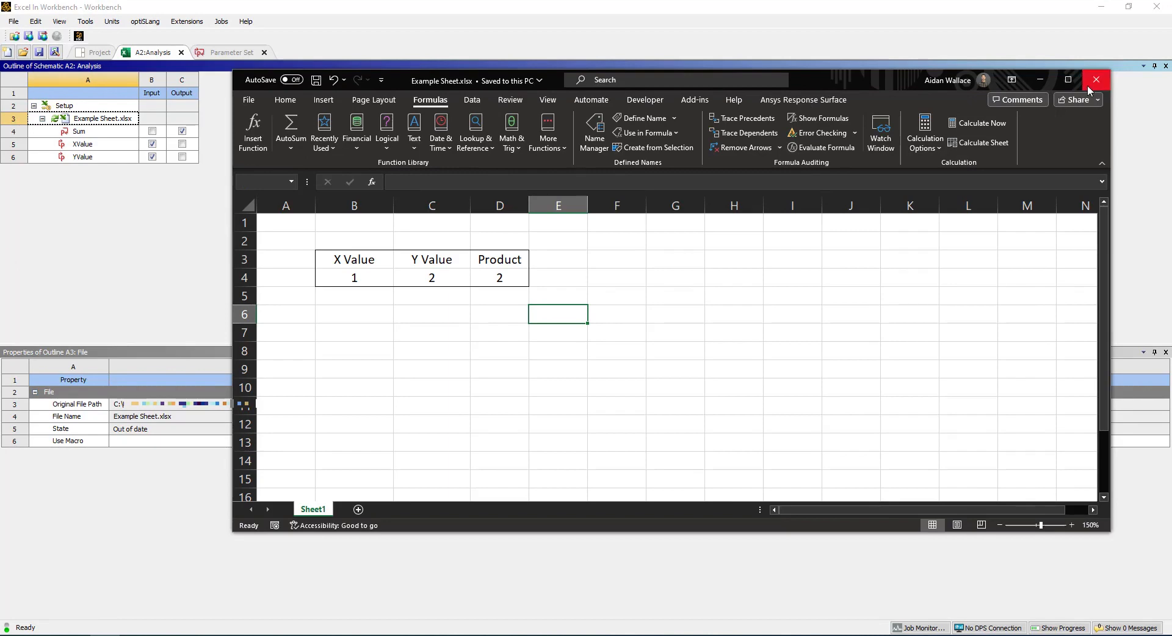
{"action": "left_click", "coordinate": [1096, 79]}
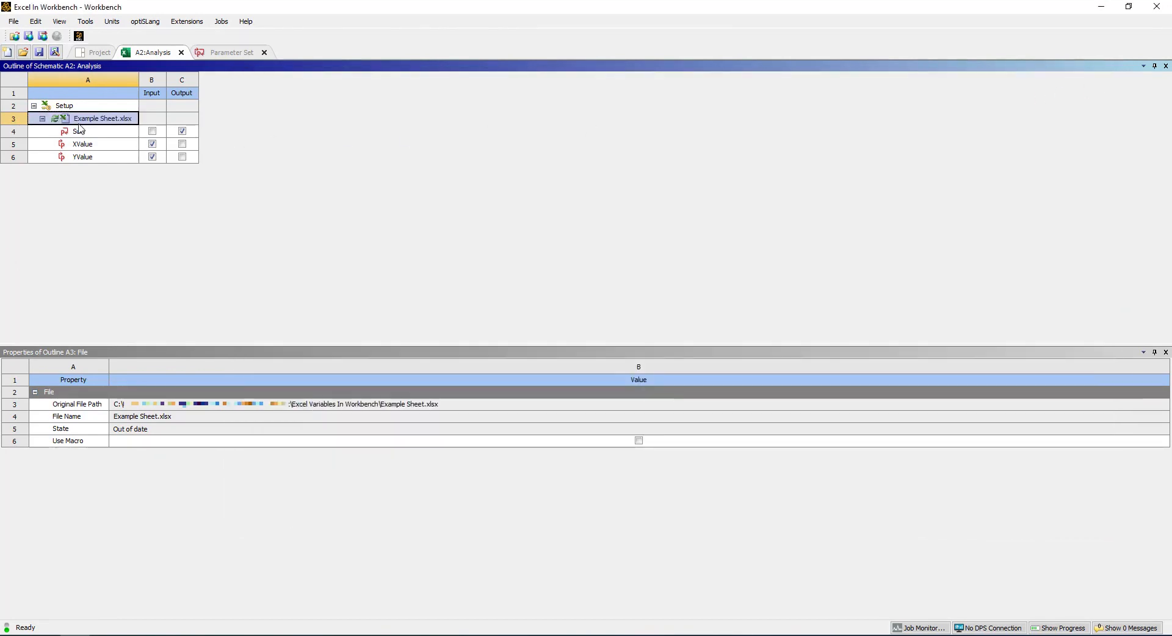
- Reload Example Sheet.xlsx into the component and mark the Product cell as an output parameter
{"action": "right_click", "coordinate": [102, 118]}
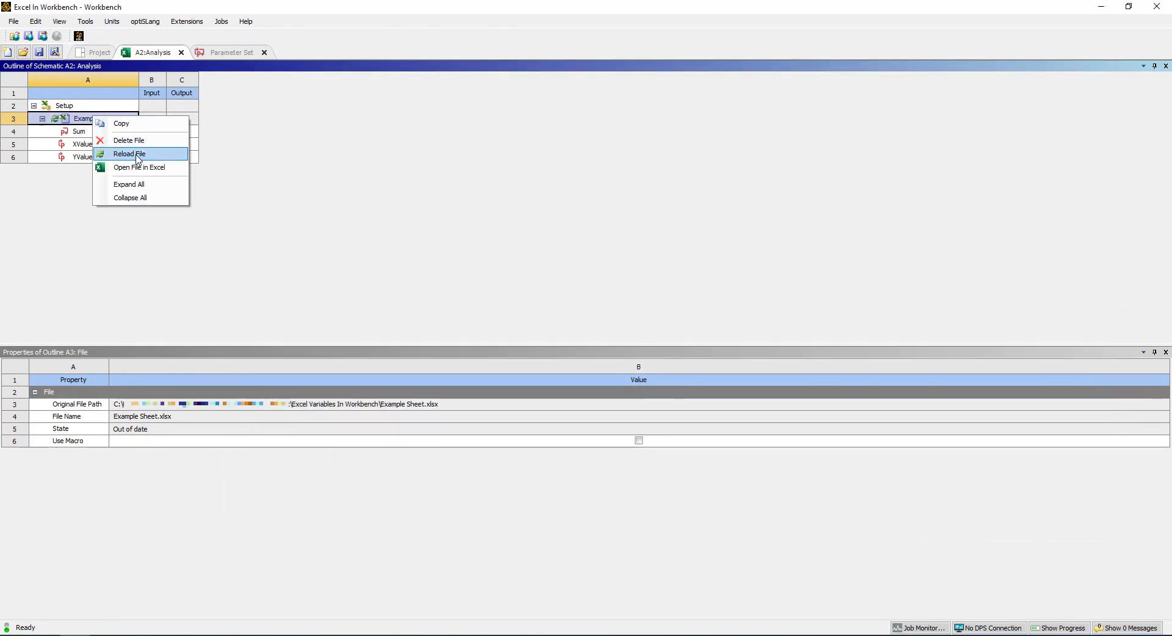
{"action": "left_click", "coordinate": [128, 154]}
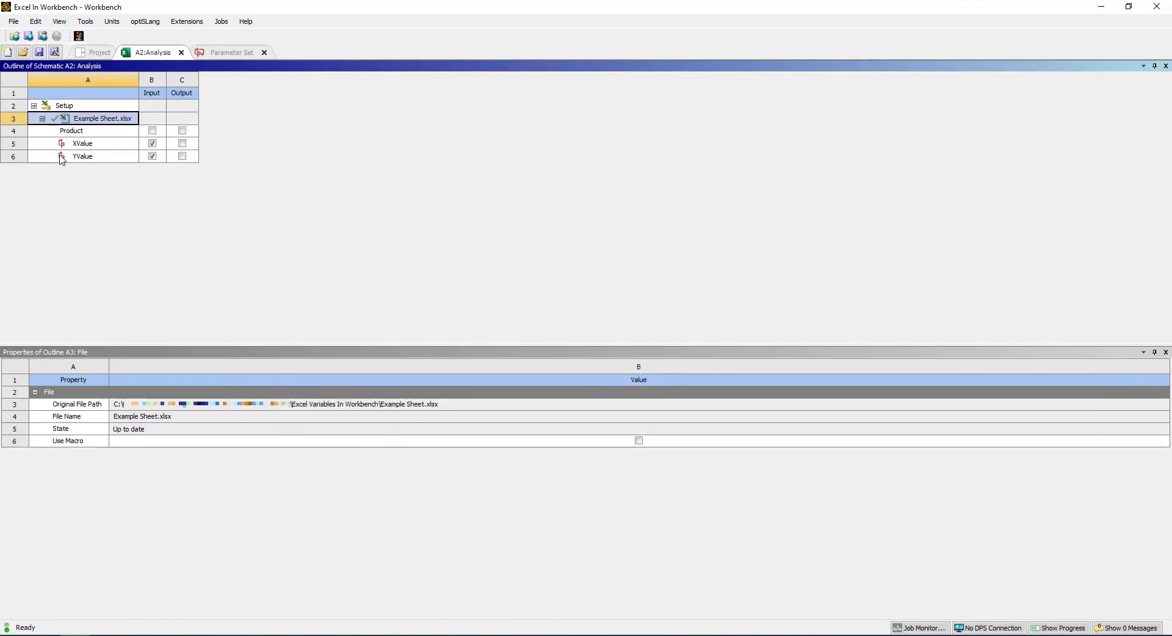
{"action": "left_click", "coordinate": [85, 131]}
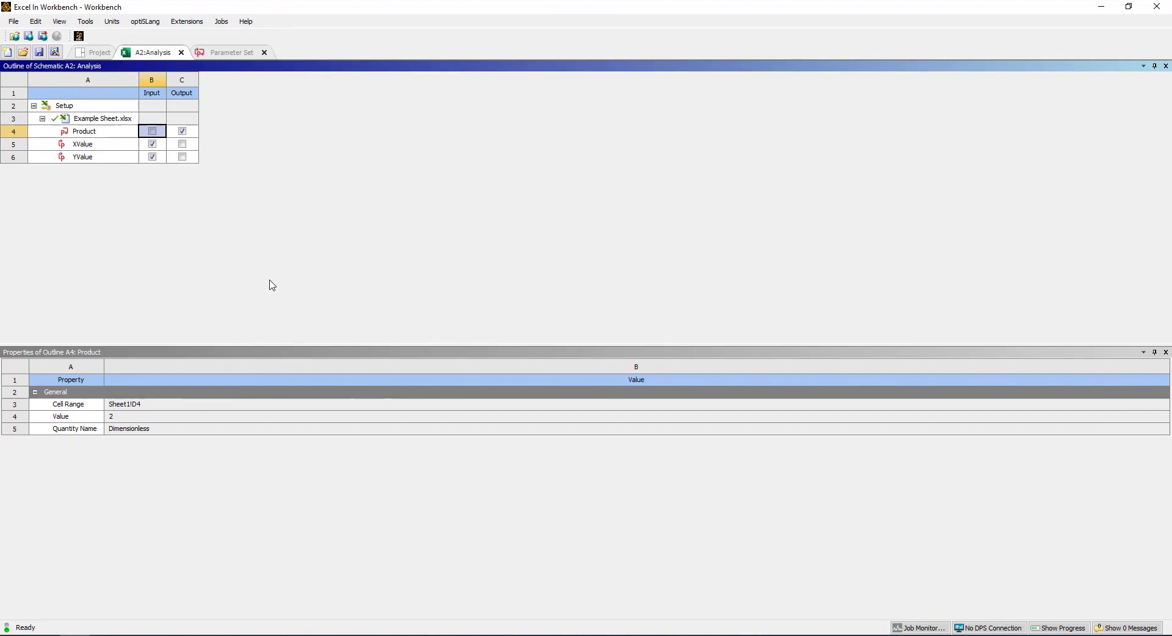
{"action": "left_click", "coordinate": [231, 53]}
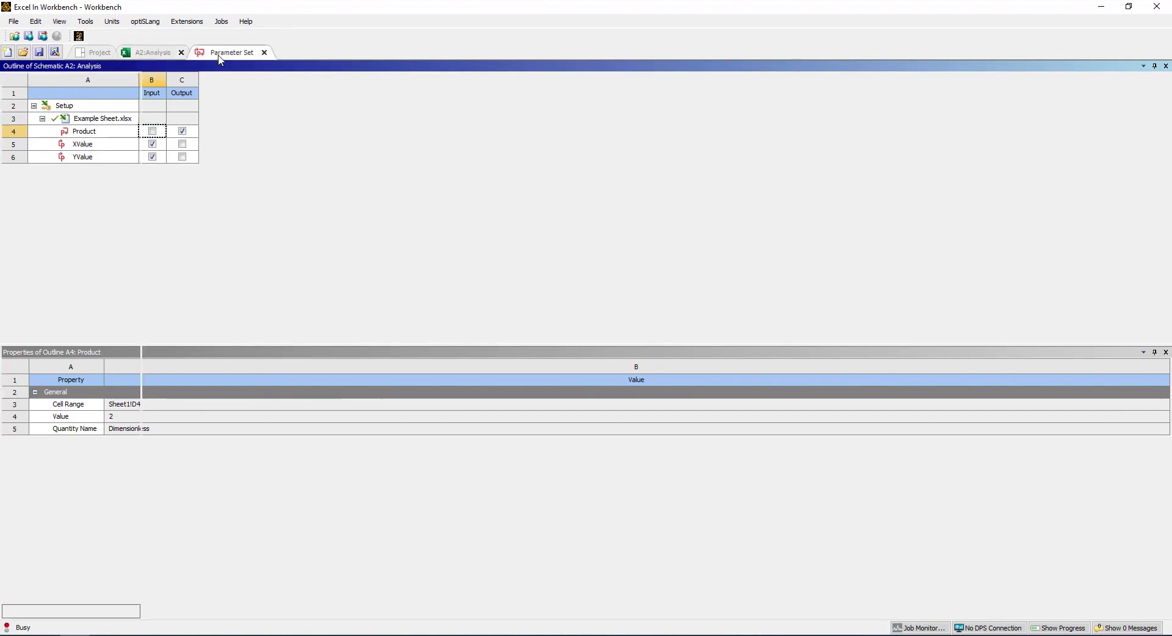